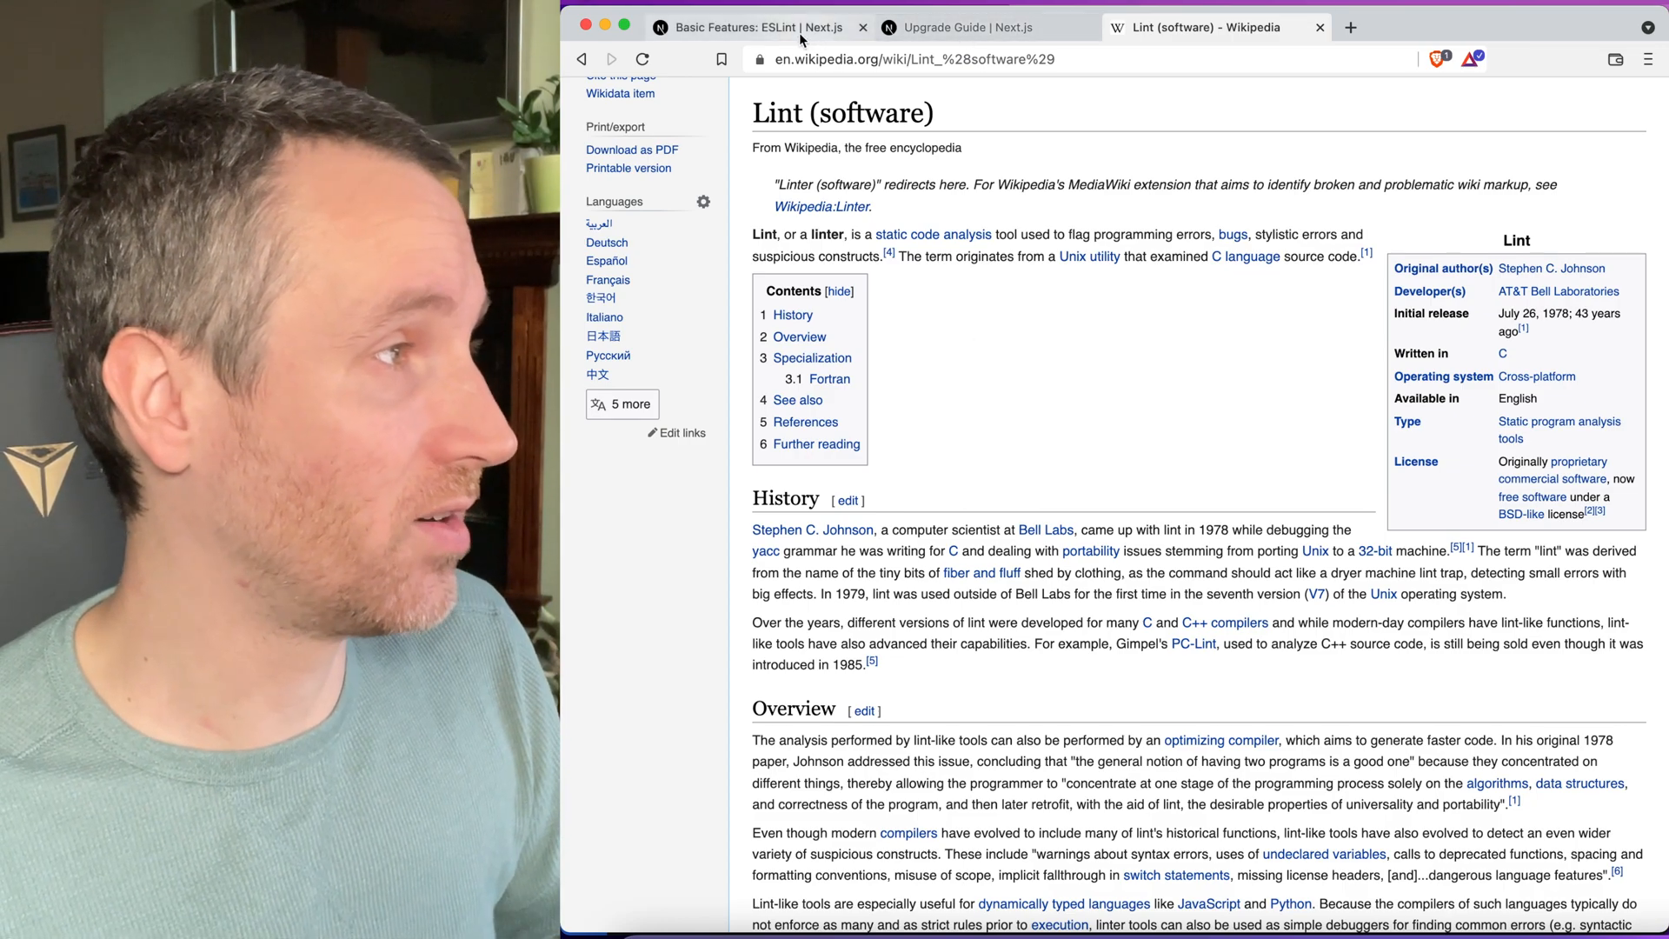
# Review the Next.js ESLint docs tab, then switch over to Visual Studio Code
pyautogui.click(757, 26)
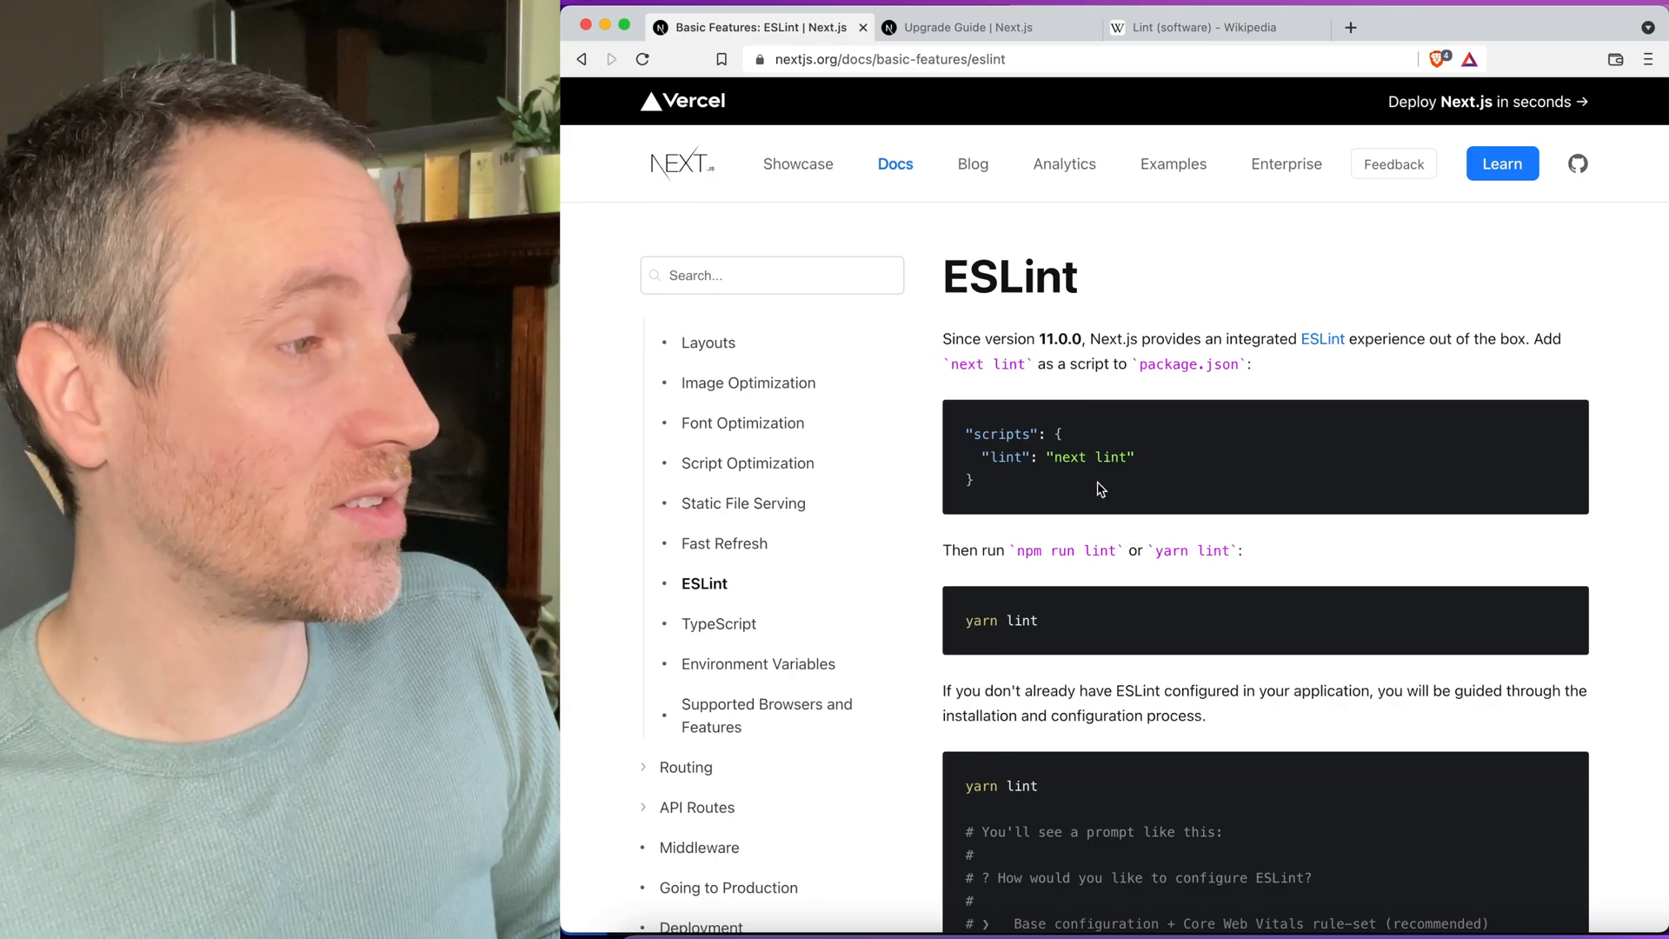
pyautogui.doubleClick(1090, 458)
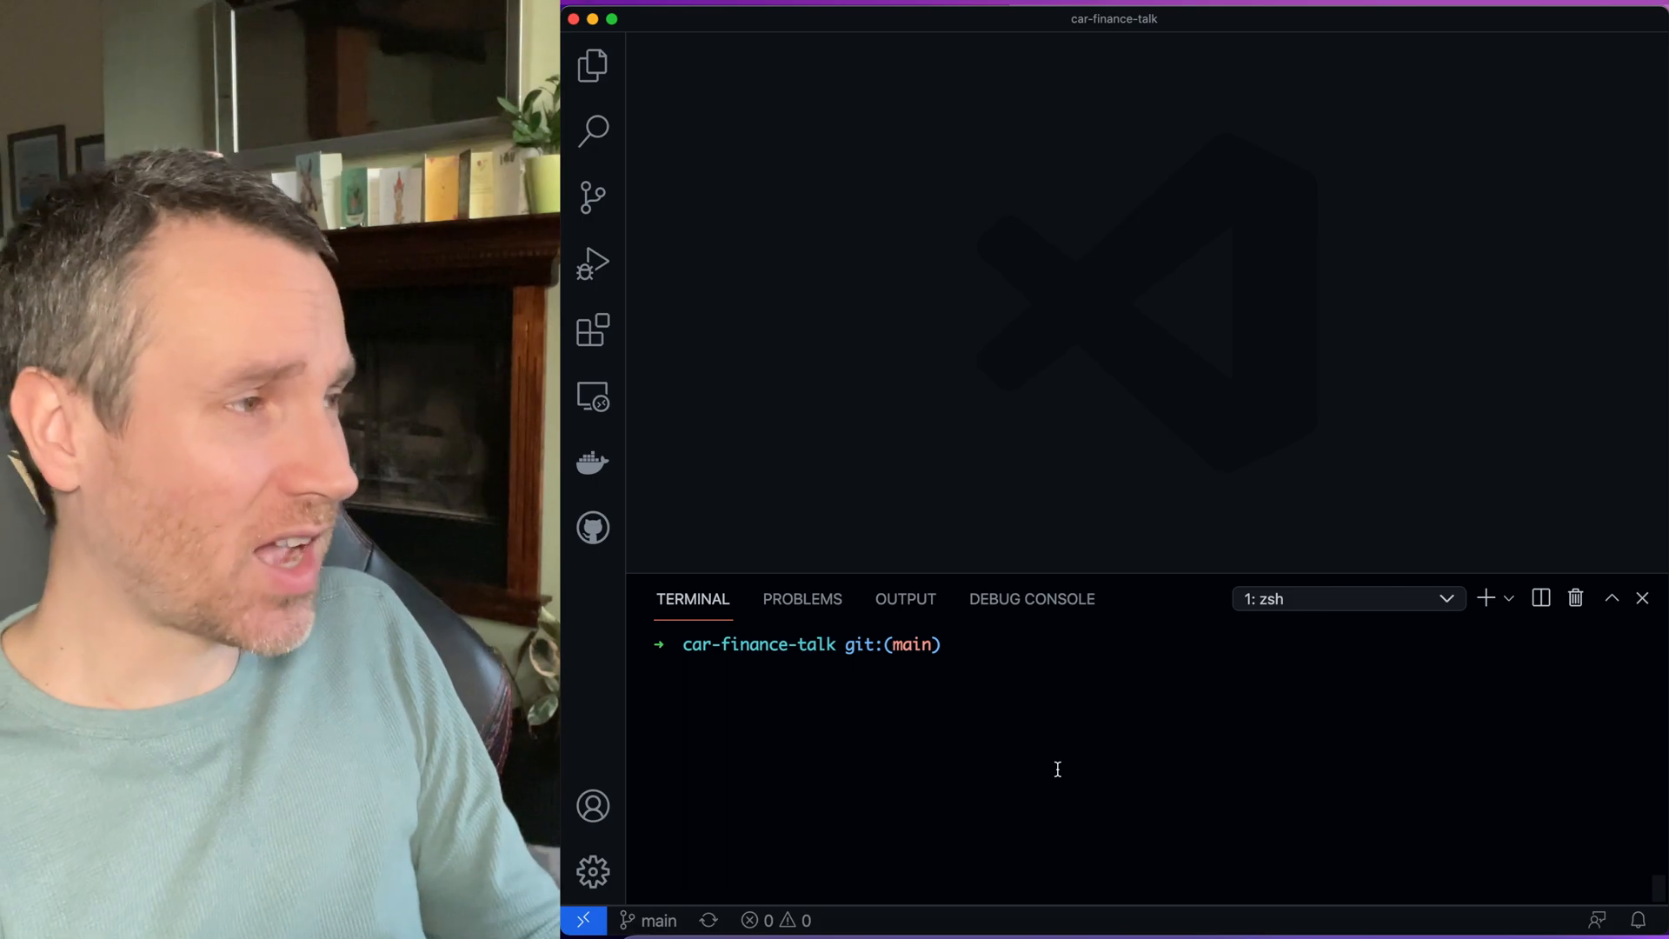
# Show the car-finance-talk file tree in the Explorer with the components folder collapsed
pyautogui.click(591, 65)
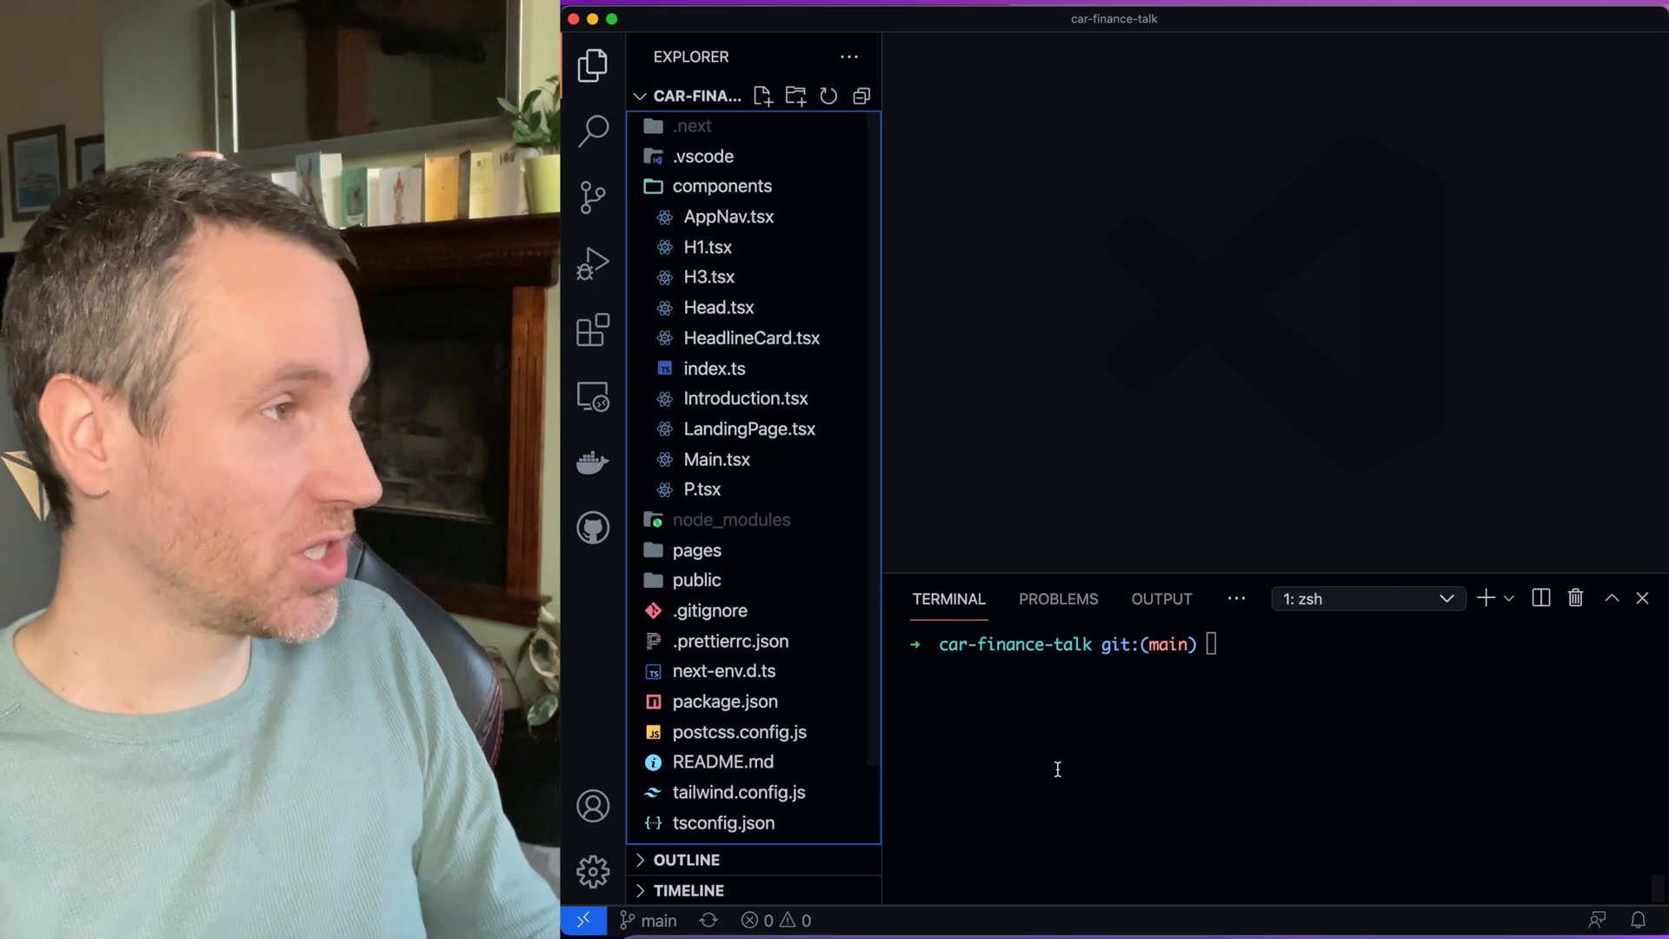
pyautogui.click(722, 186)
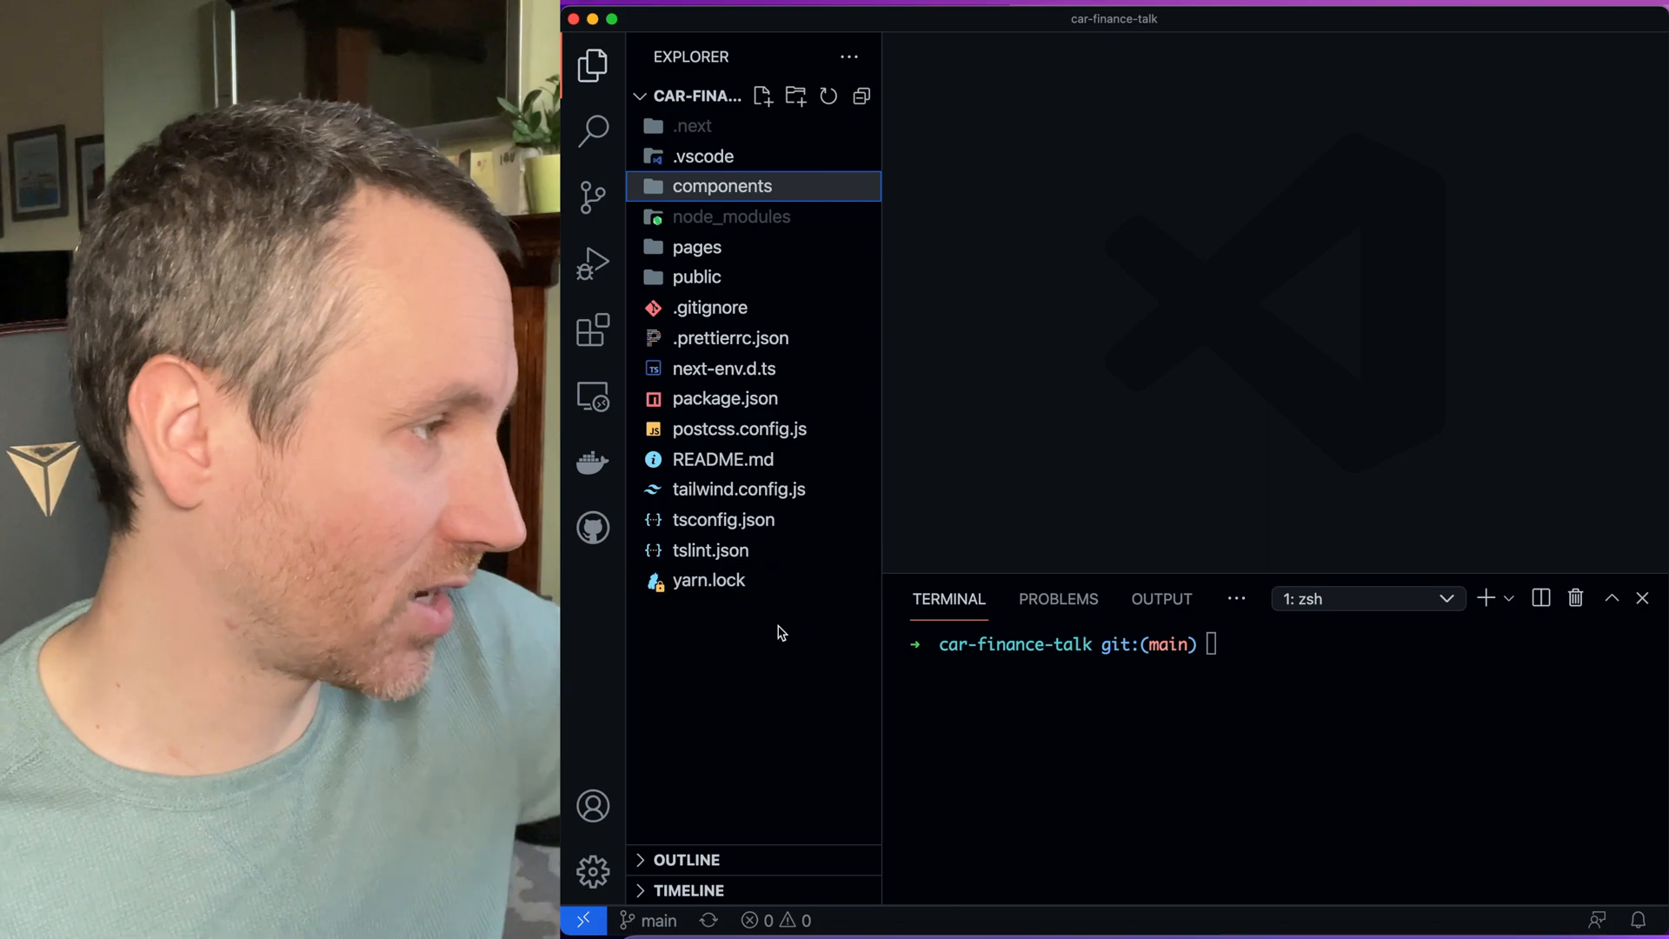
pyautogui.moveTo(723, 459)
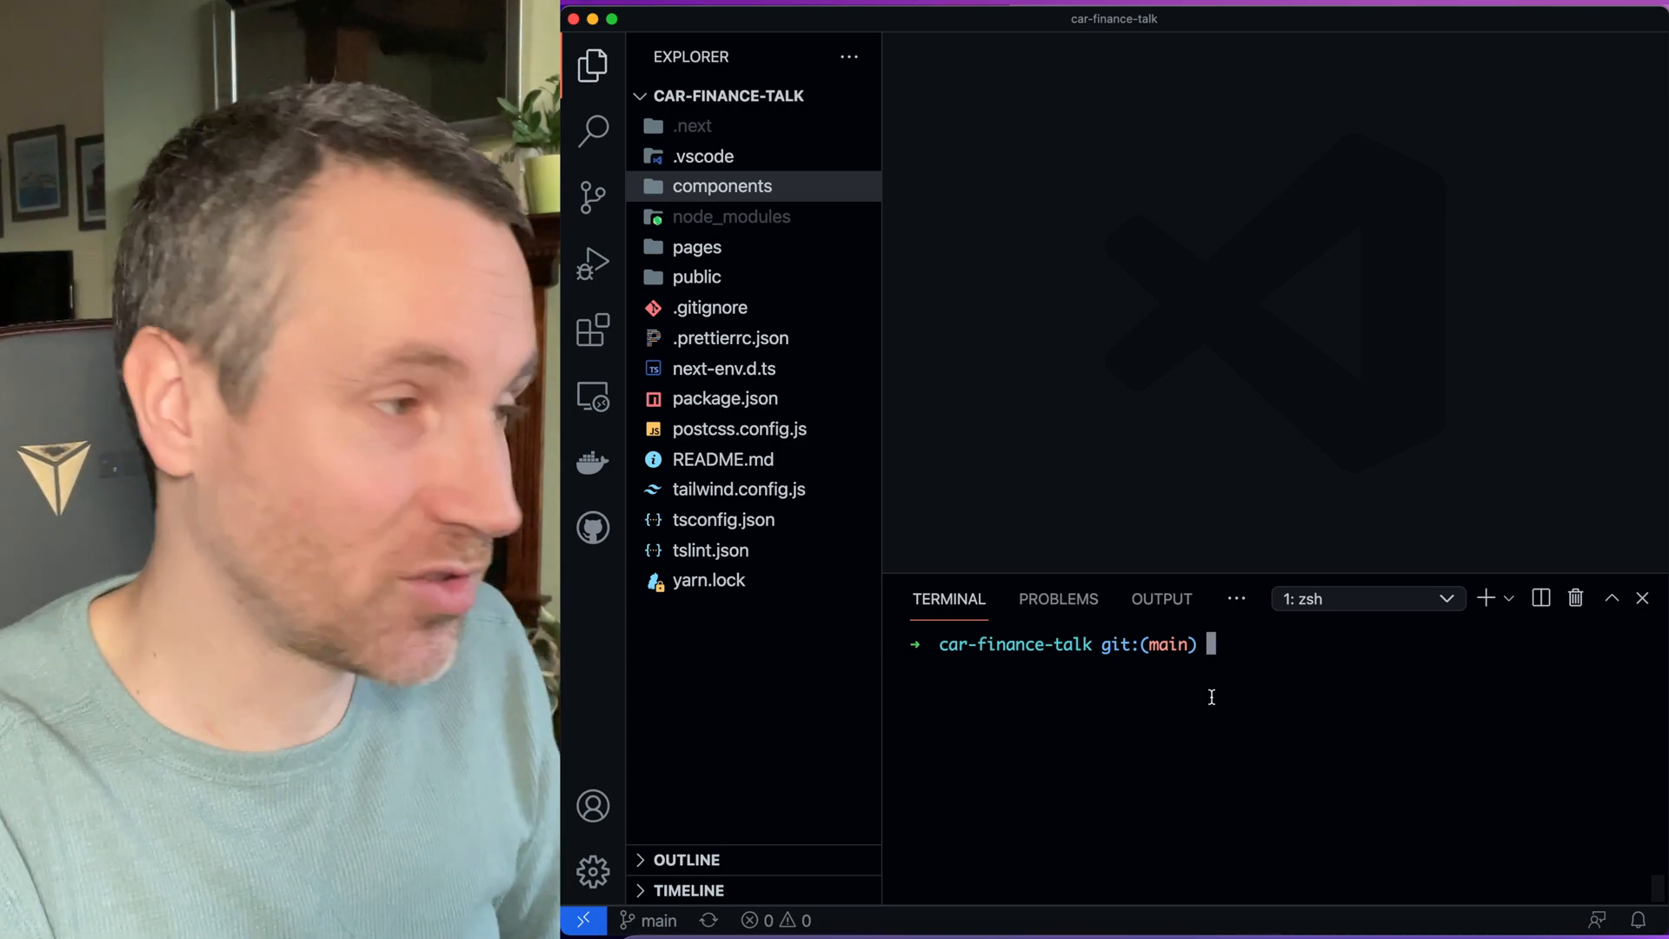
# Run git checkout -b add-eslint to create the branch, then begin a yarn add command
pyautogui.write('git')
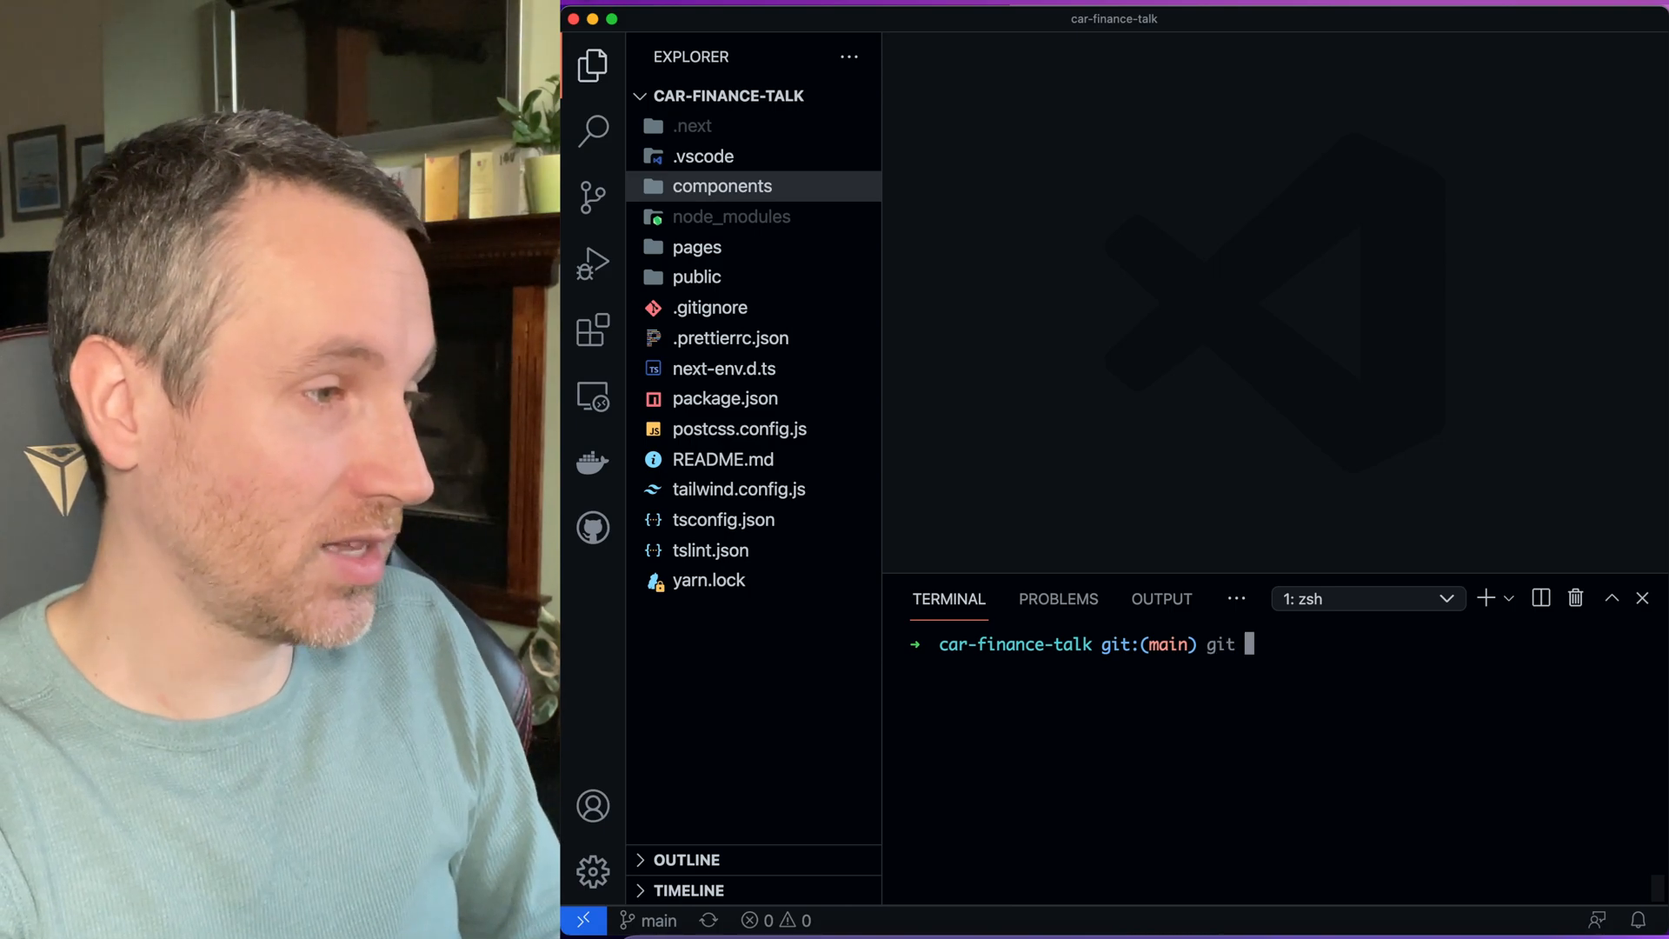
pyautogui.write('checkout -b')
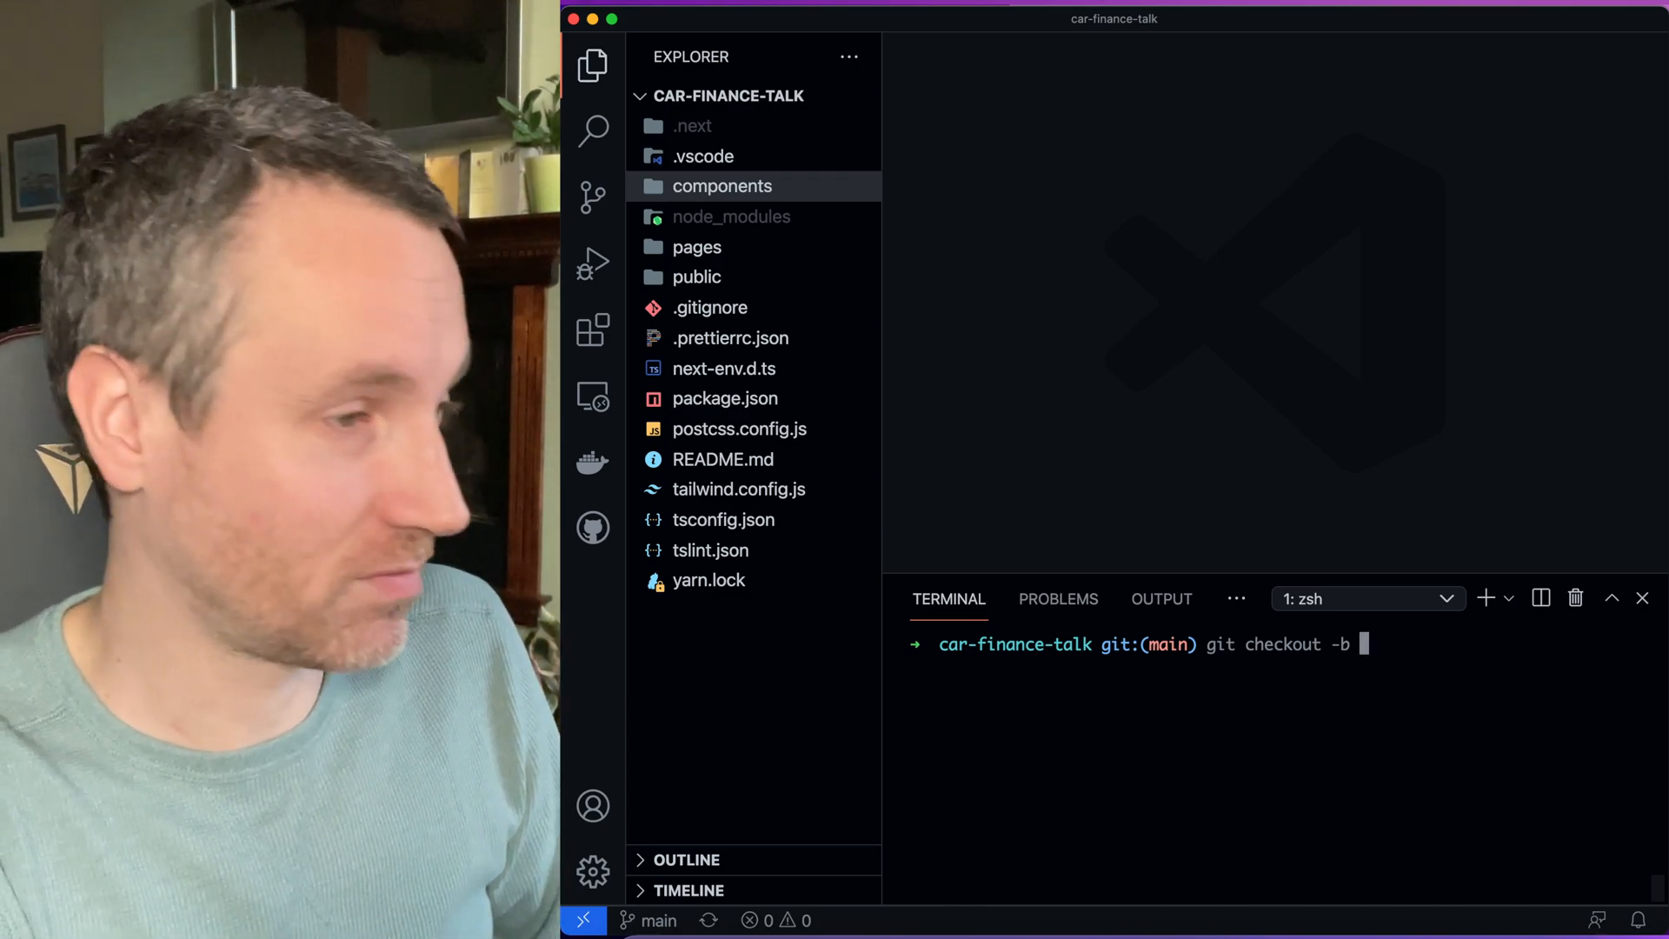
pyautogui.write('add-eslint')
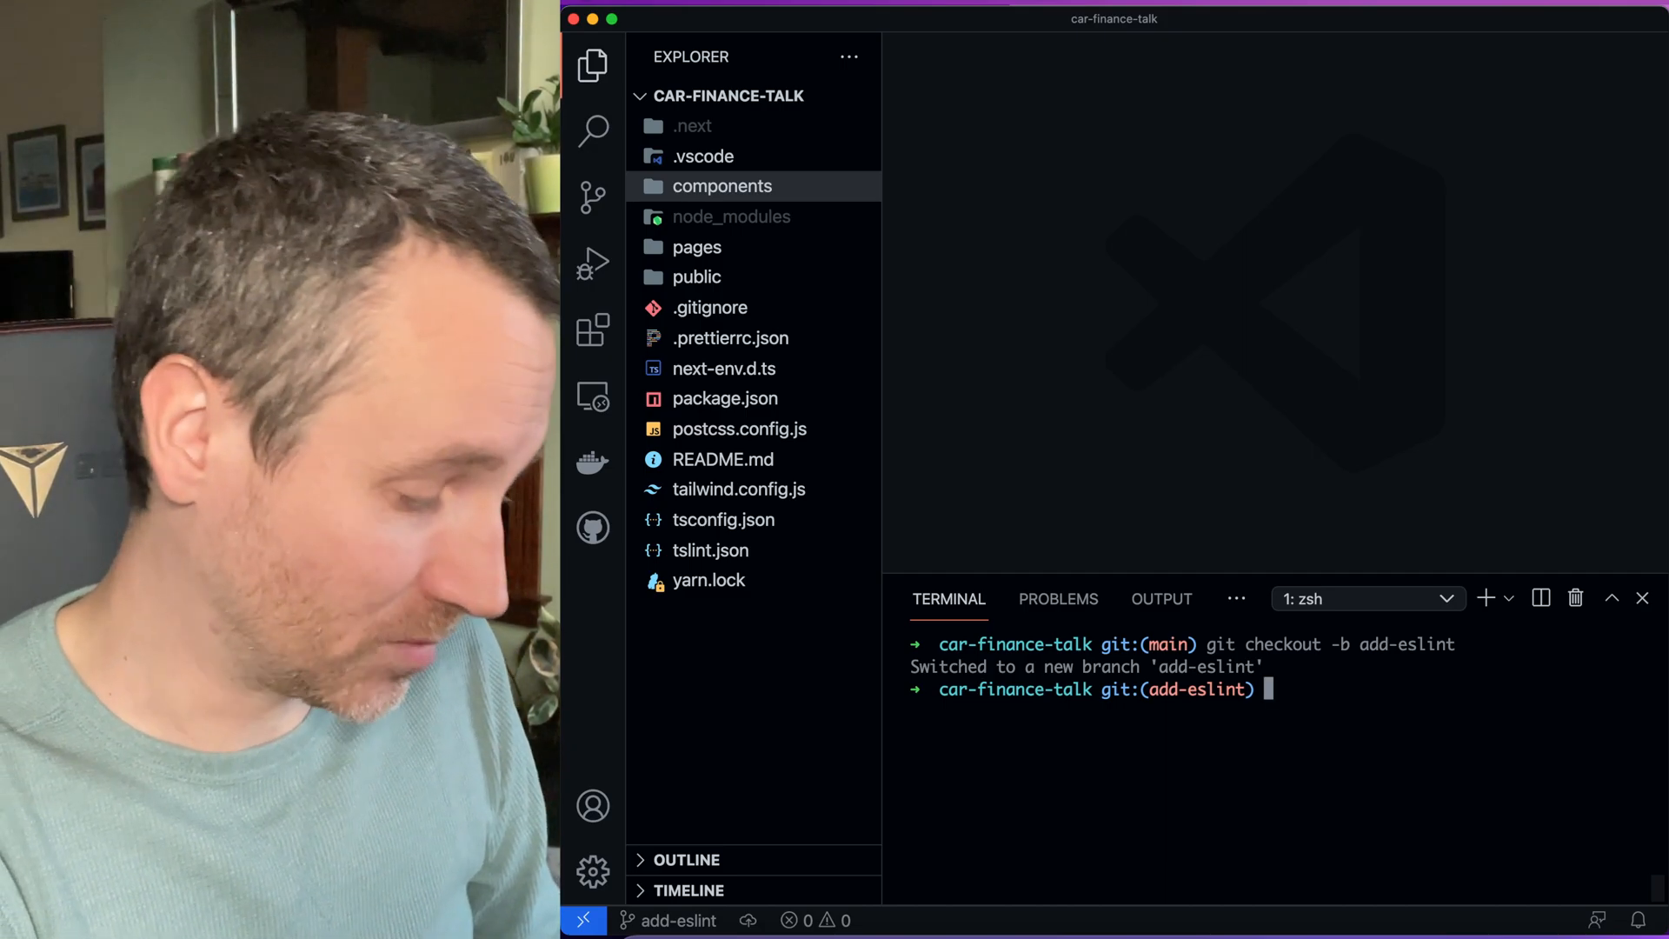
pyautogui.write('yarn add @')
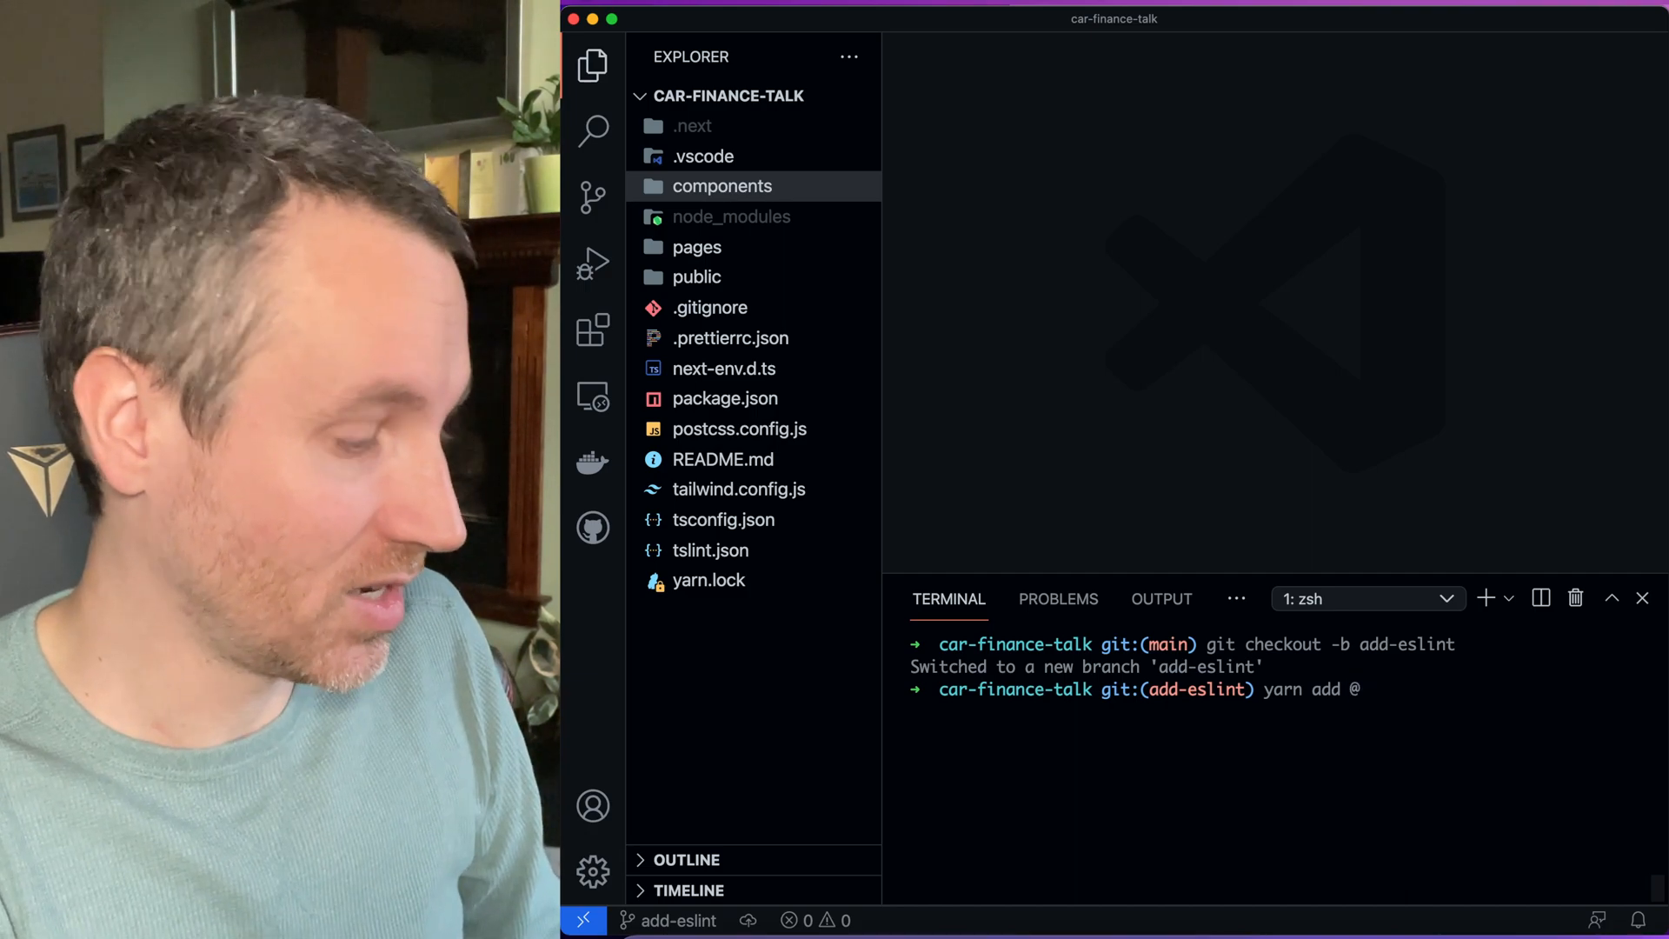
# Run yarn add next@latest to upgrade next to ^12.0.6 and view package.json
pyautogui.write('latest')
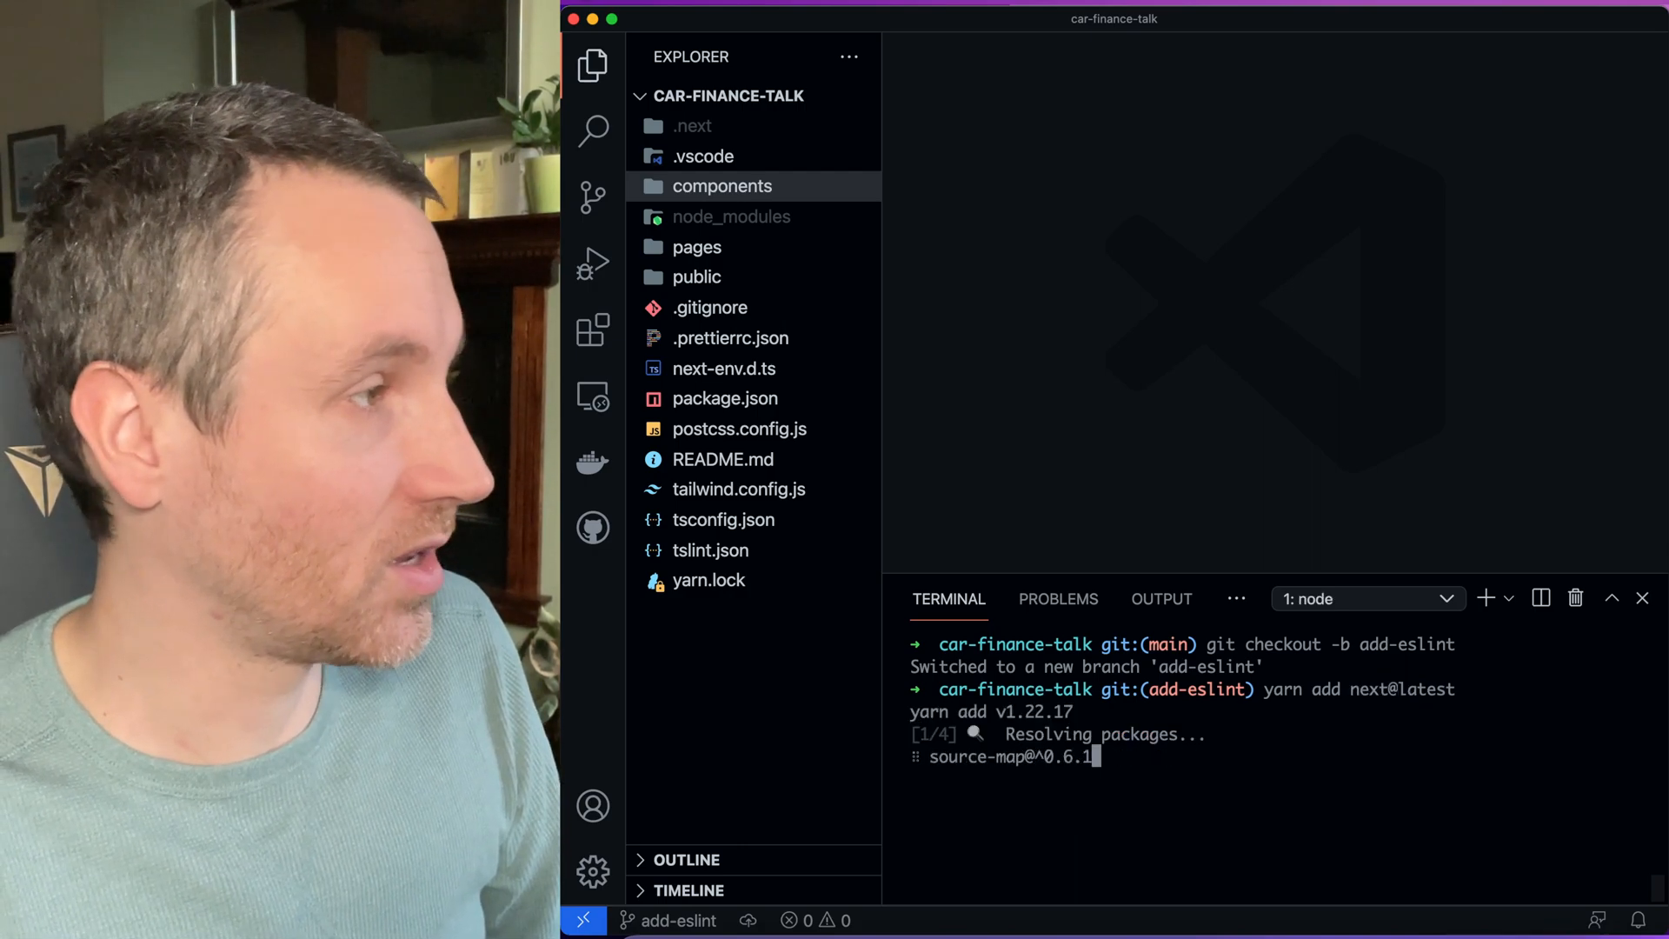
pyautogui.click(725, 398)
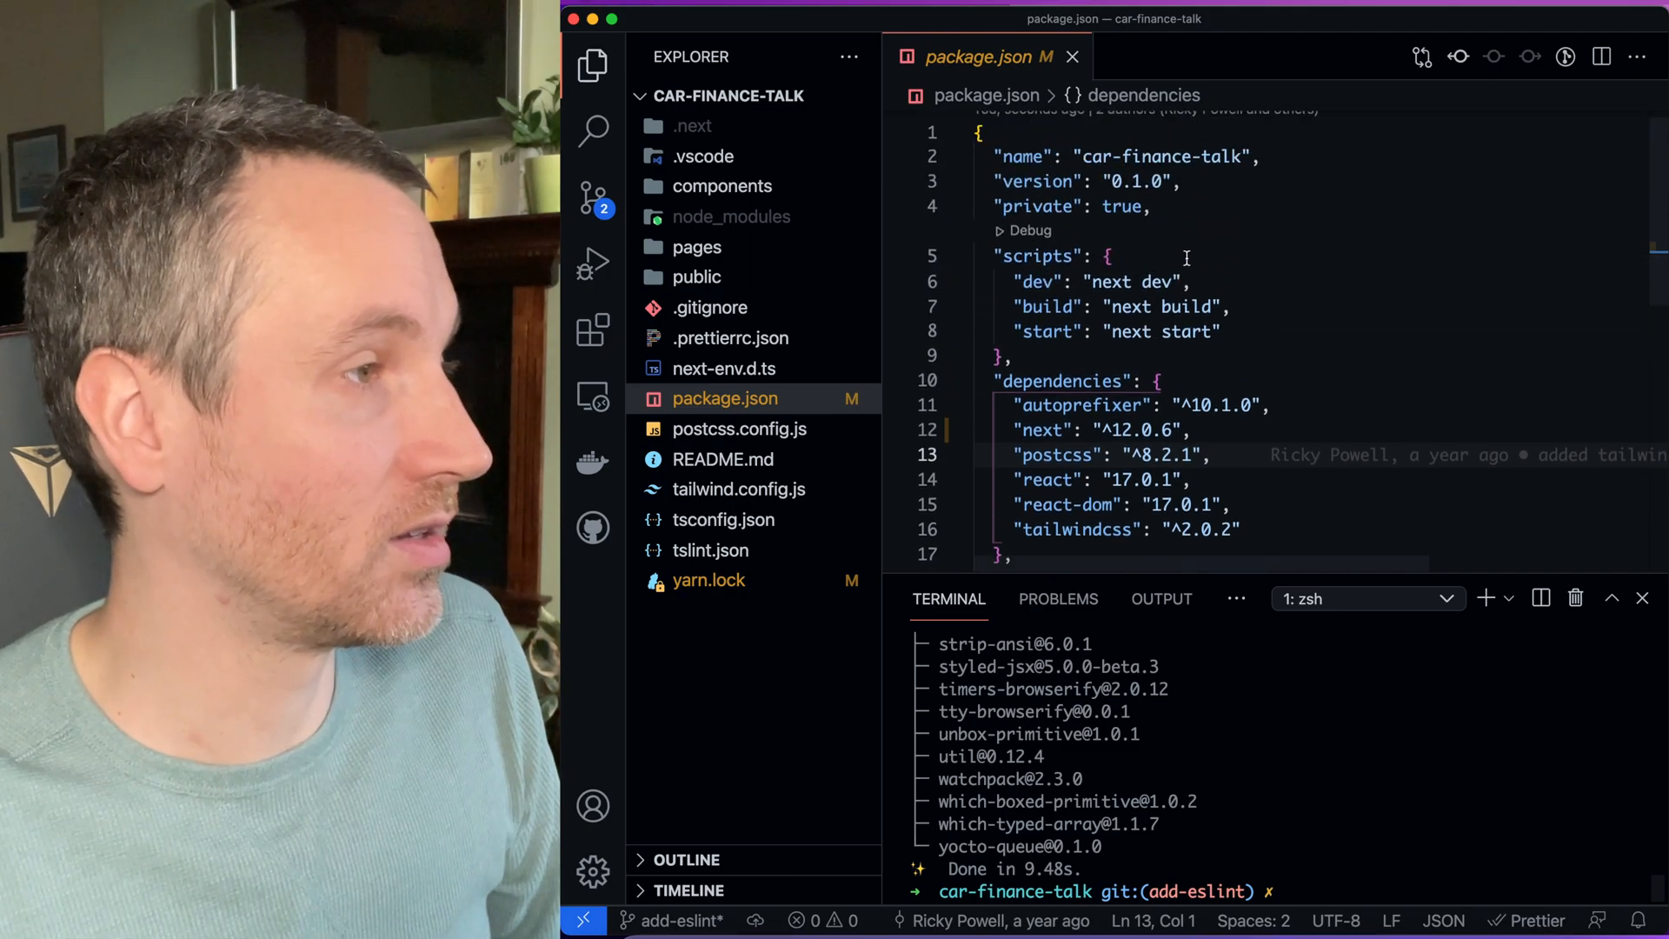
# Add a "lint": "next lint" script to package.json and start yarn lint in the terminal
pyautogui.write('lint":')
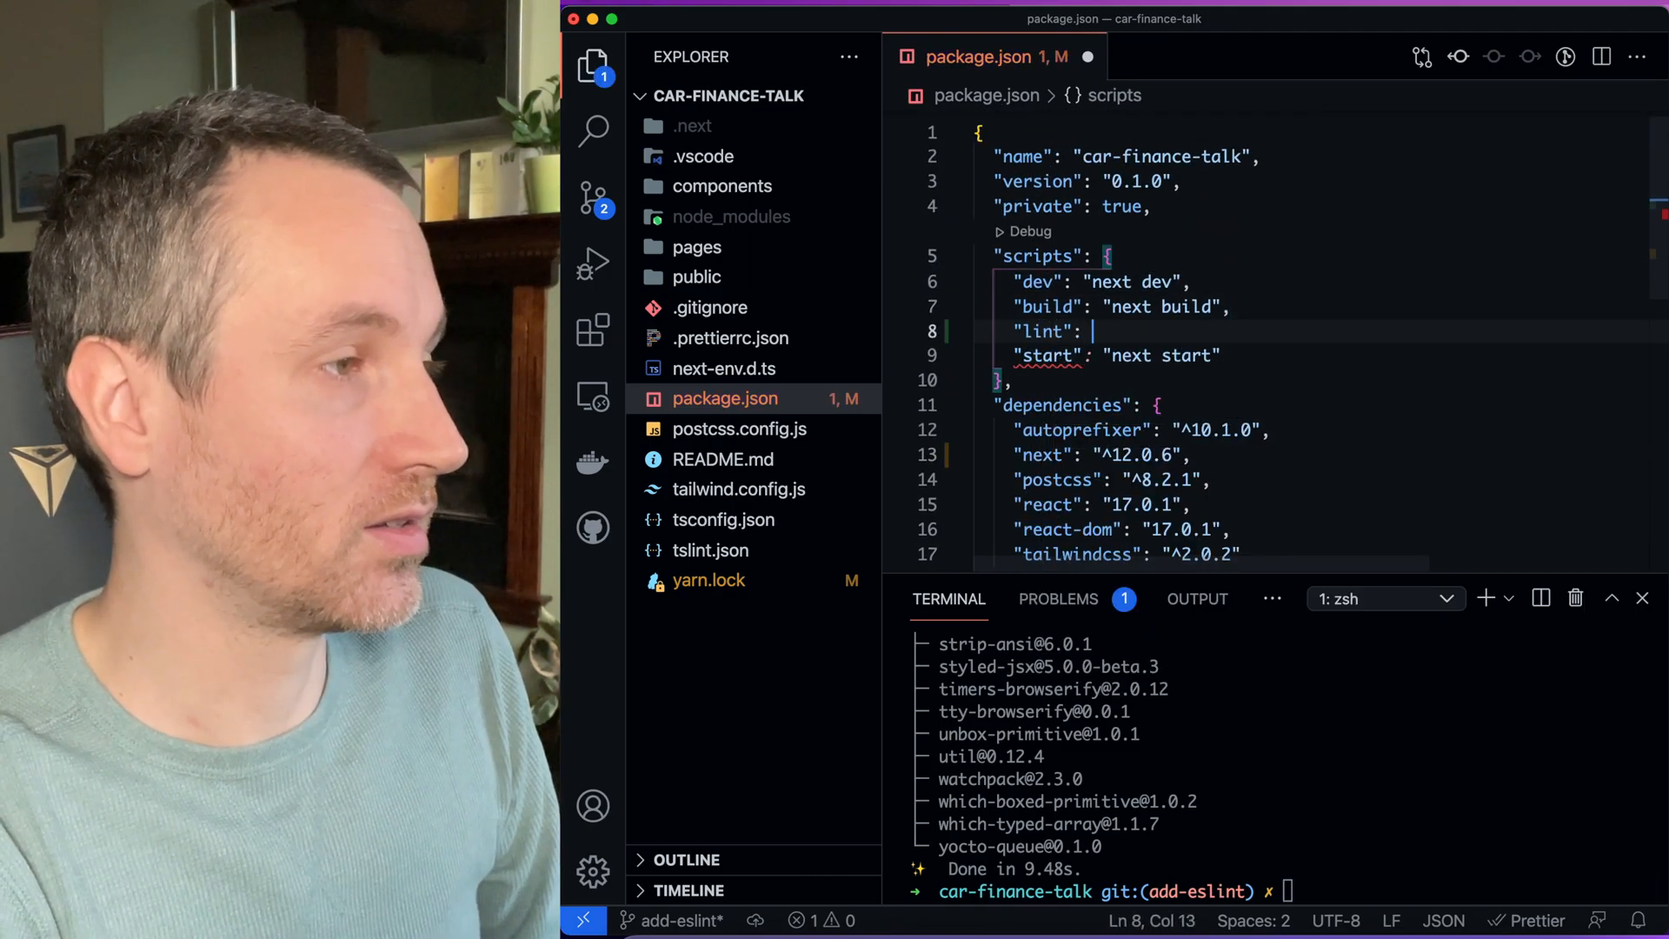
pyautogui.write('yarn')
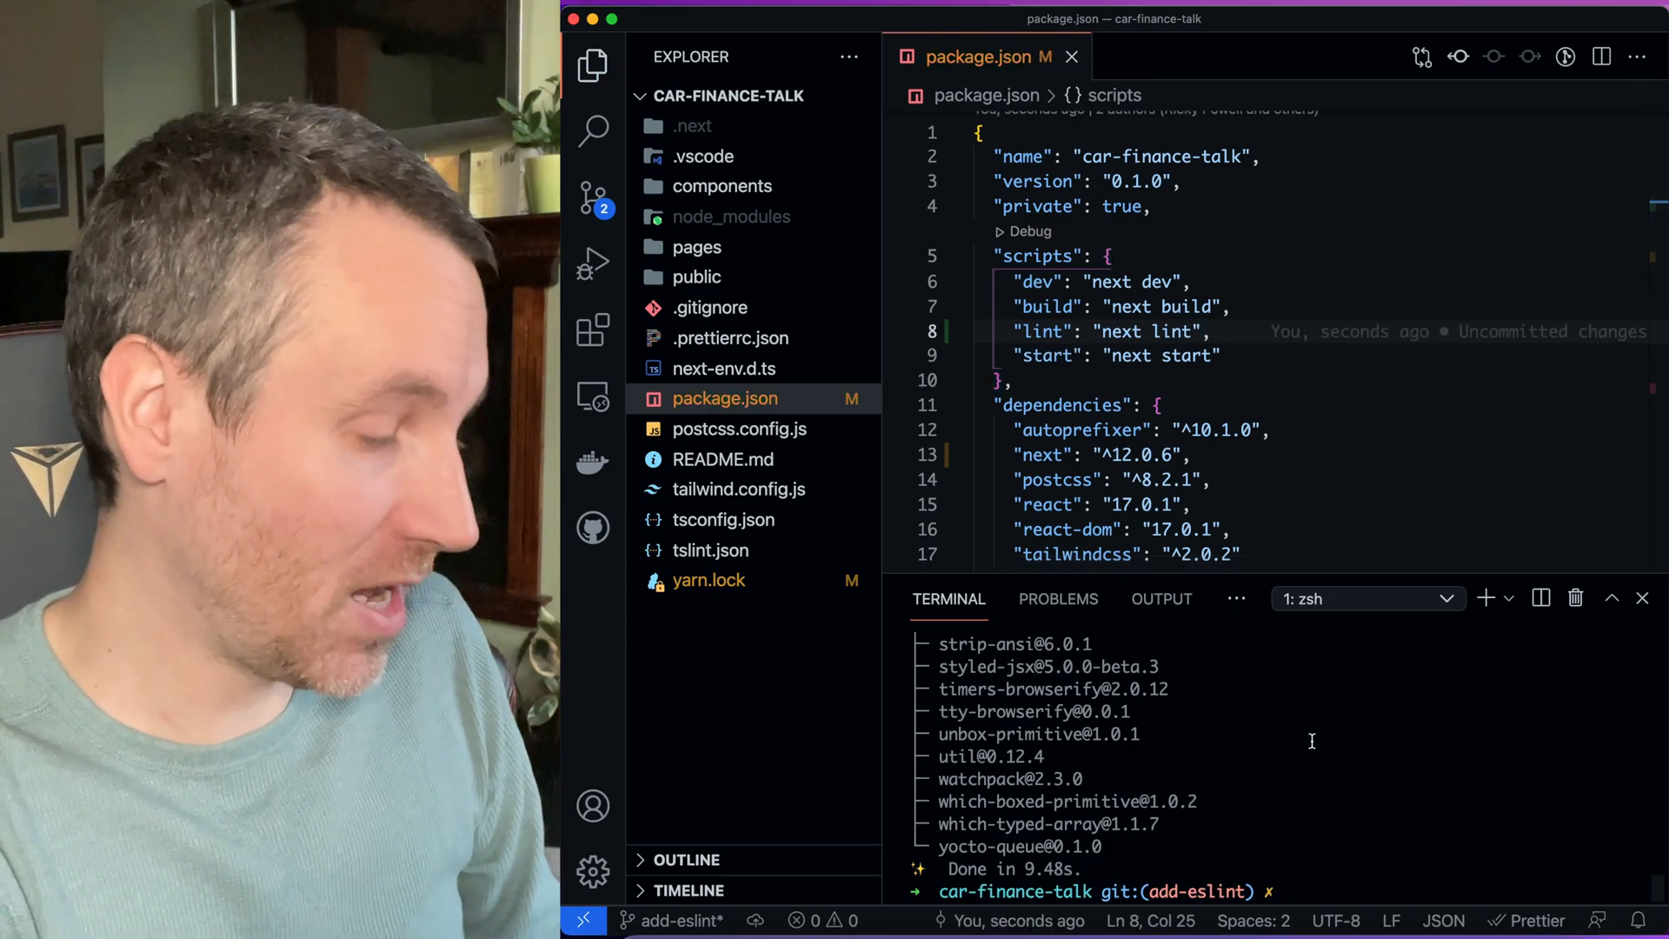
pyautogui.write('yarn')
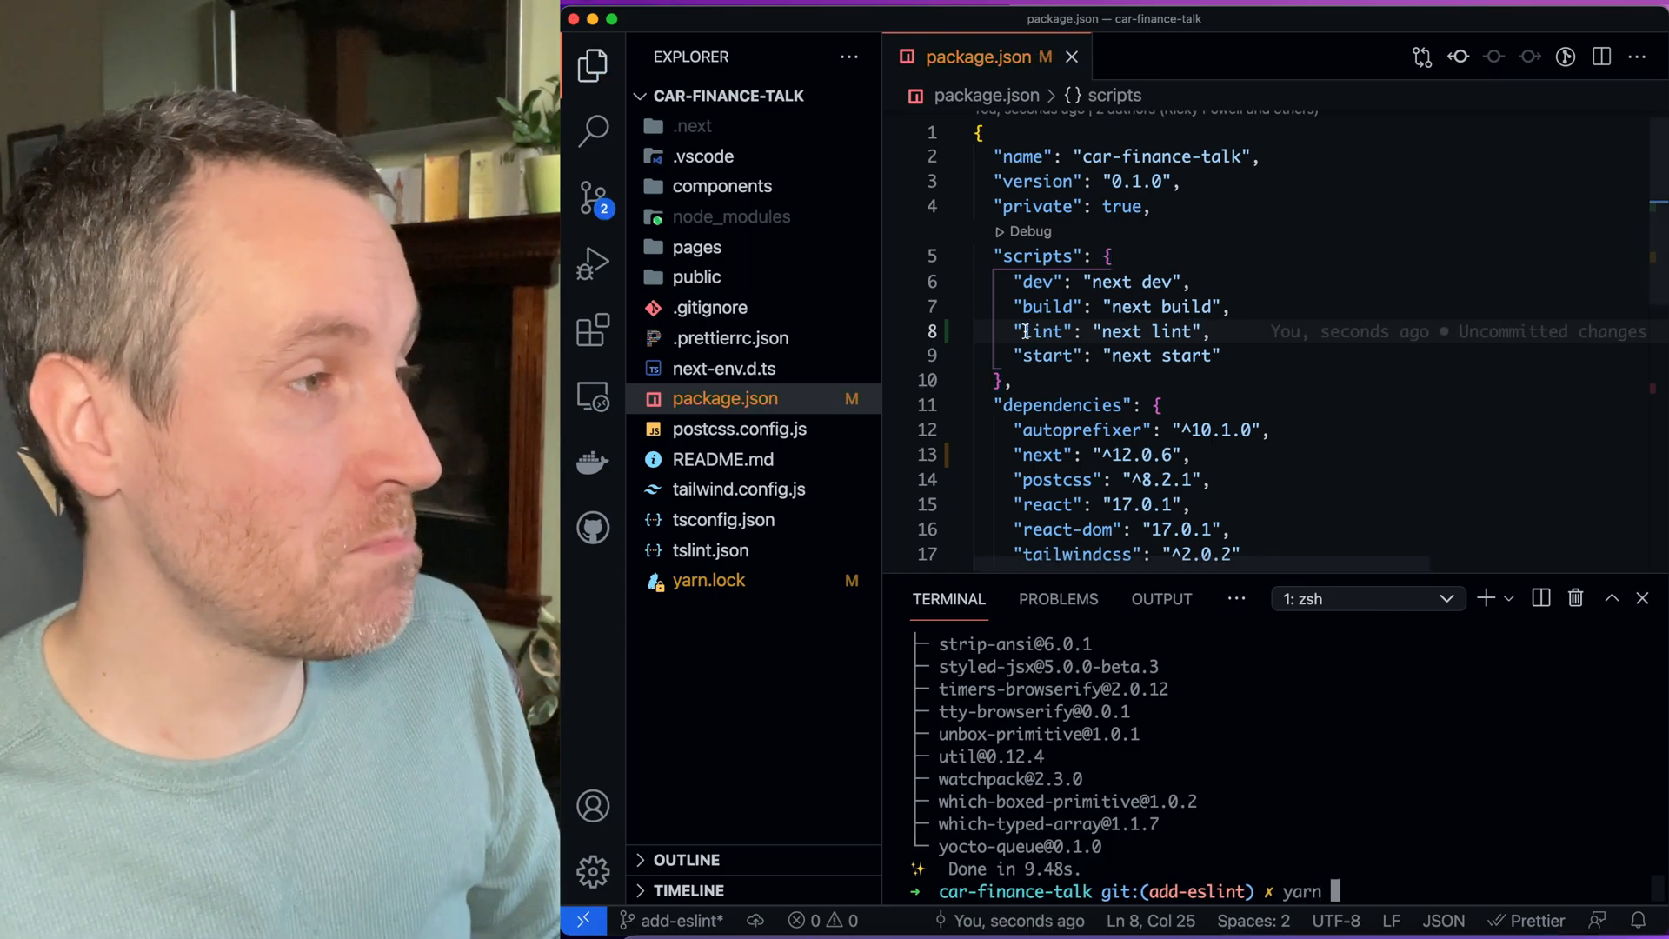
pyautogui.doubleClick(1043, 330)
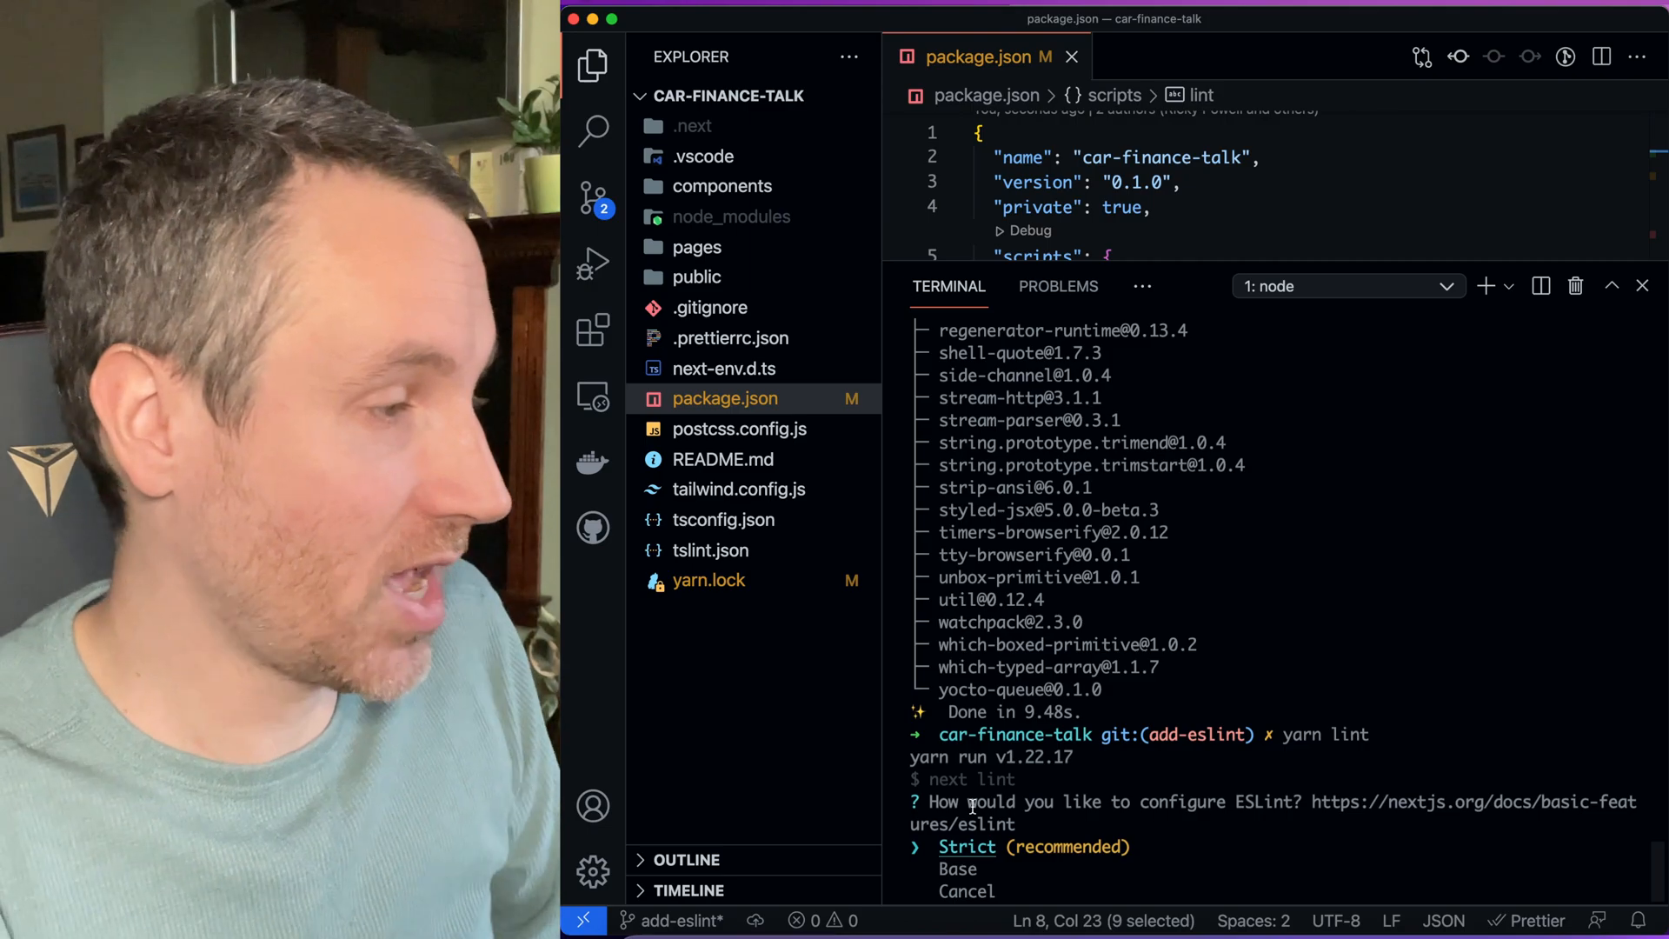
# Choose the Base configuration at the ESLint prompt so .eslintrc.json is created
pyautogui.press('Down')
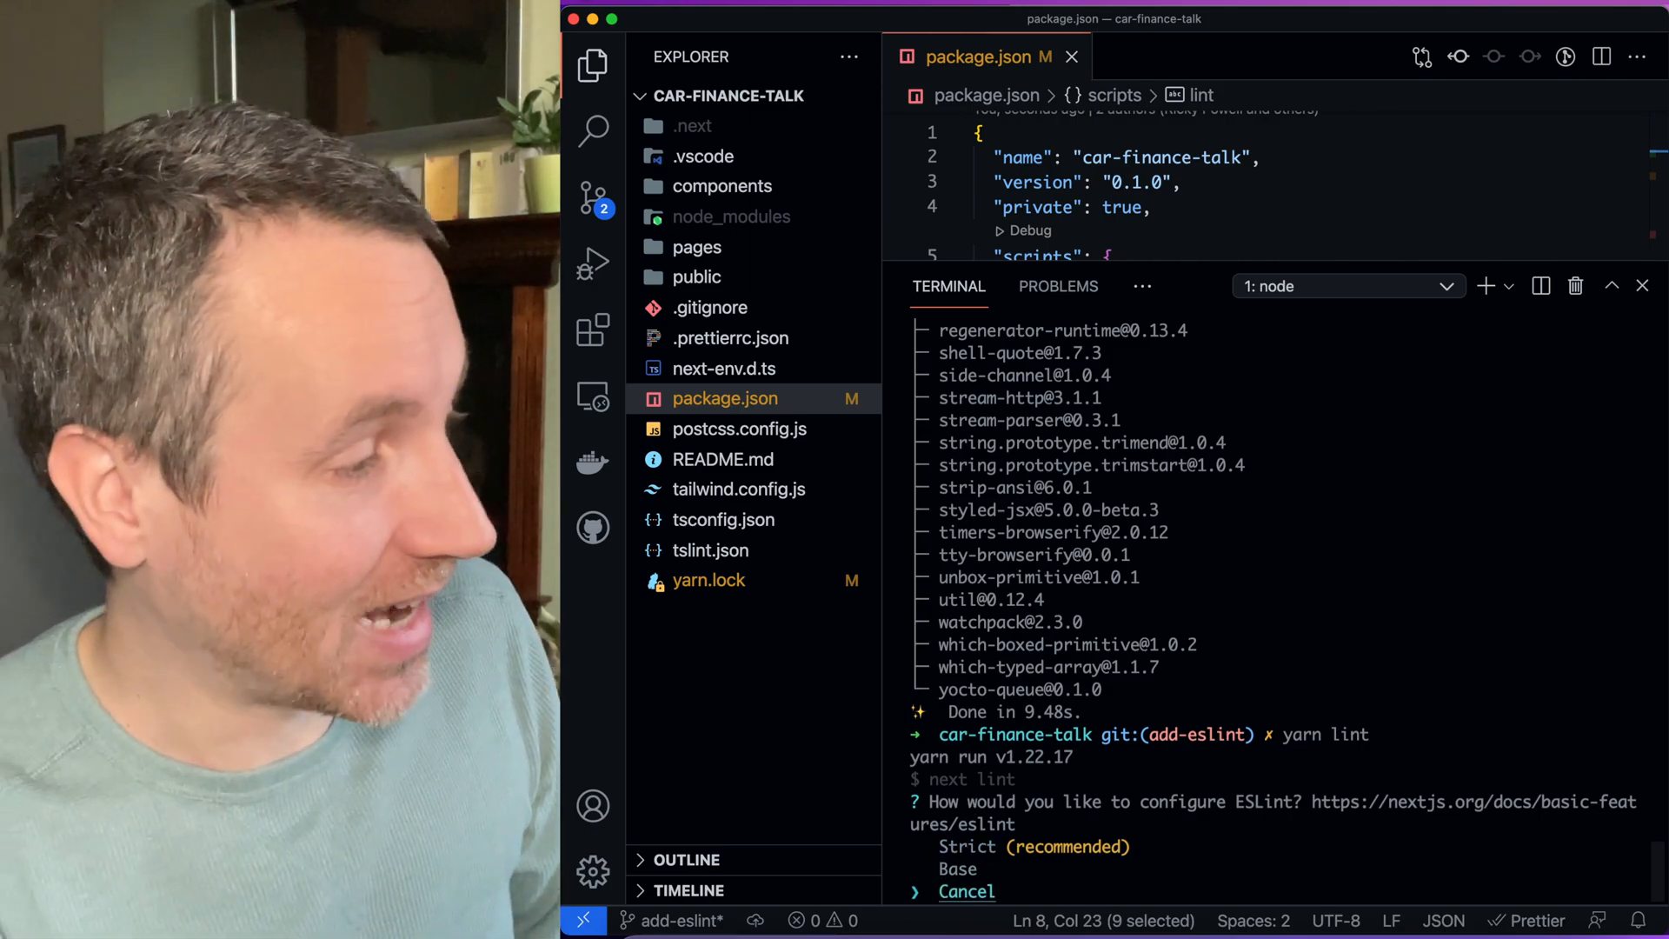
pyautogui.press('Down')
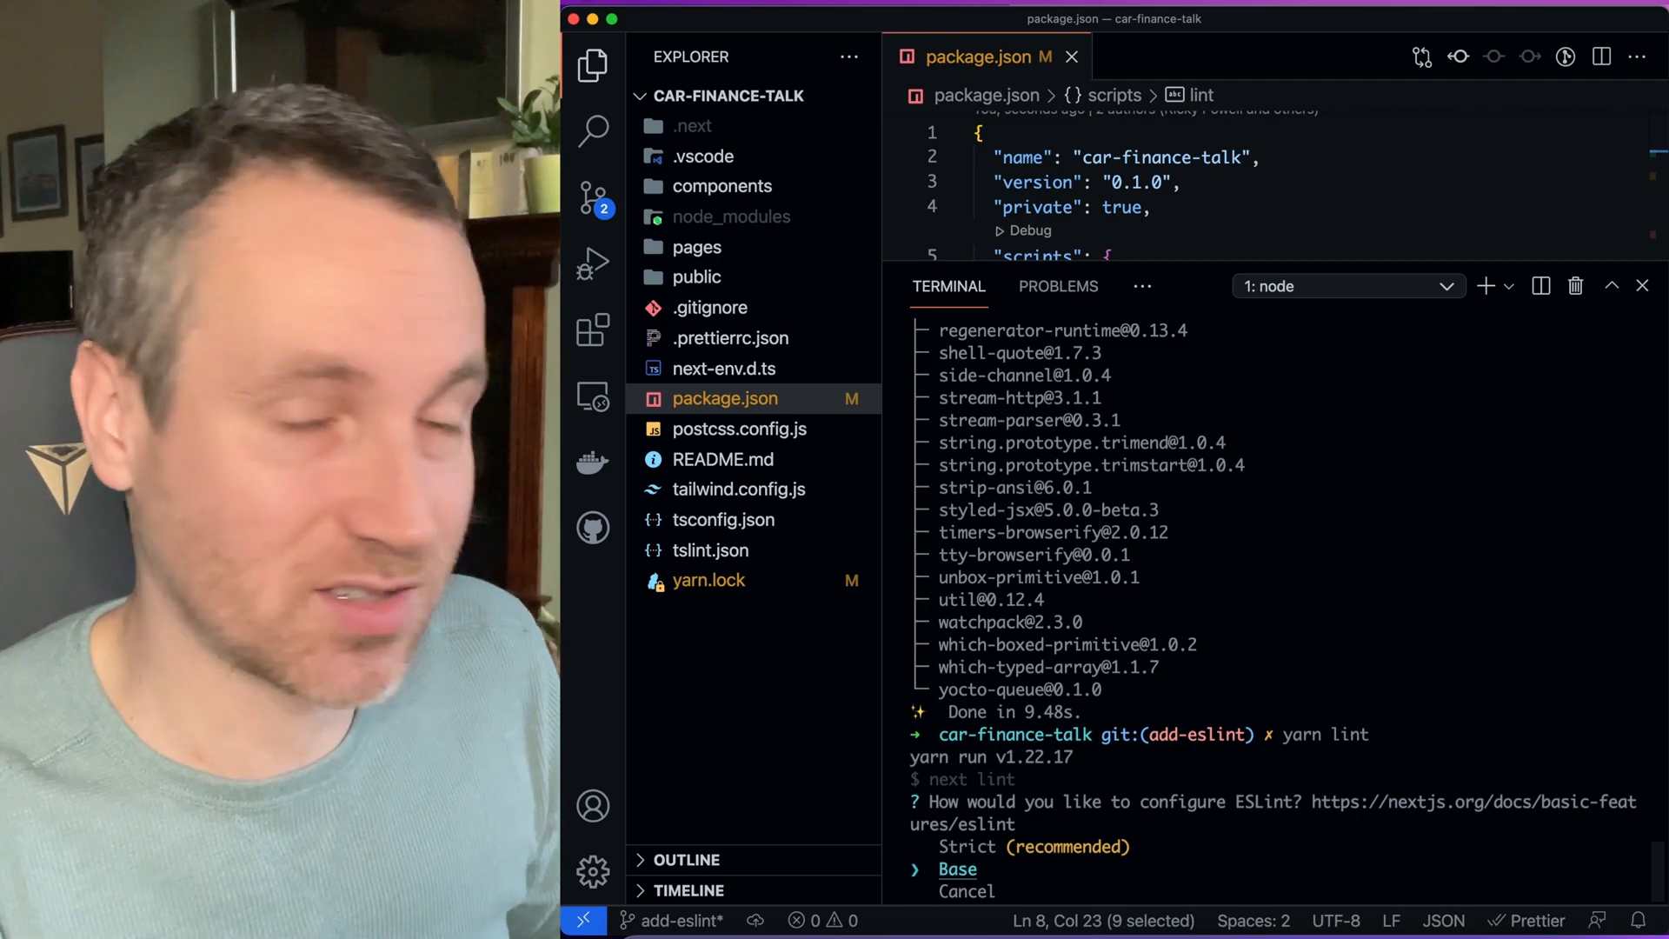
pyautogui.press('up')
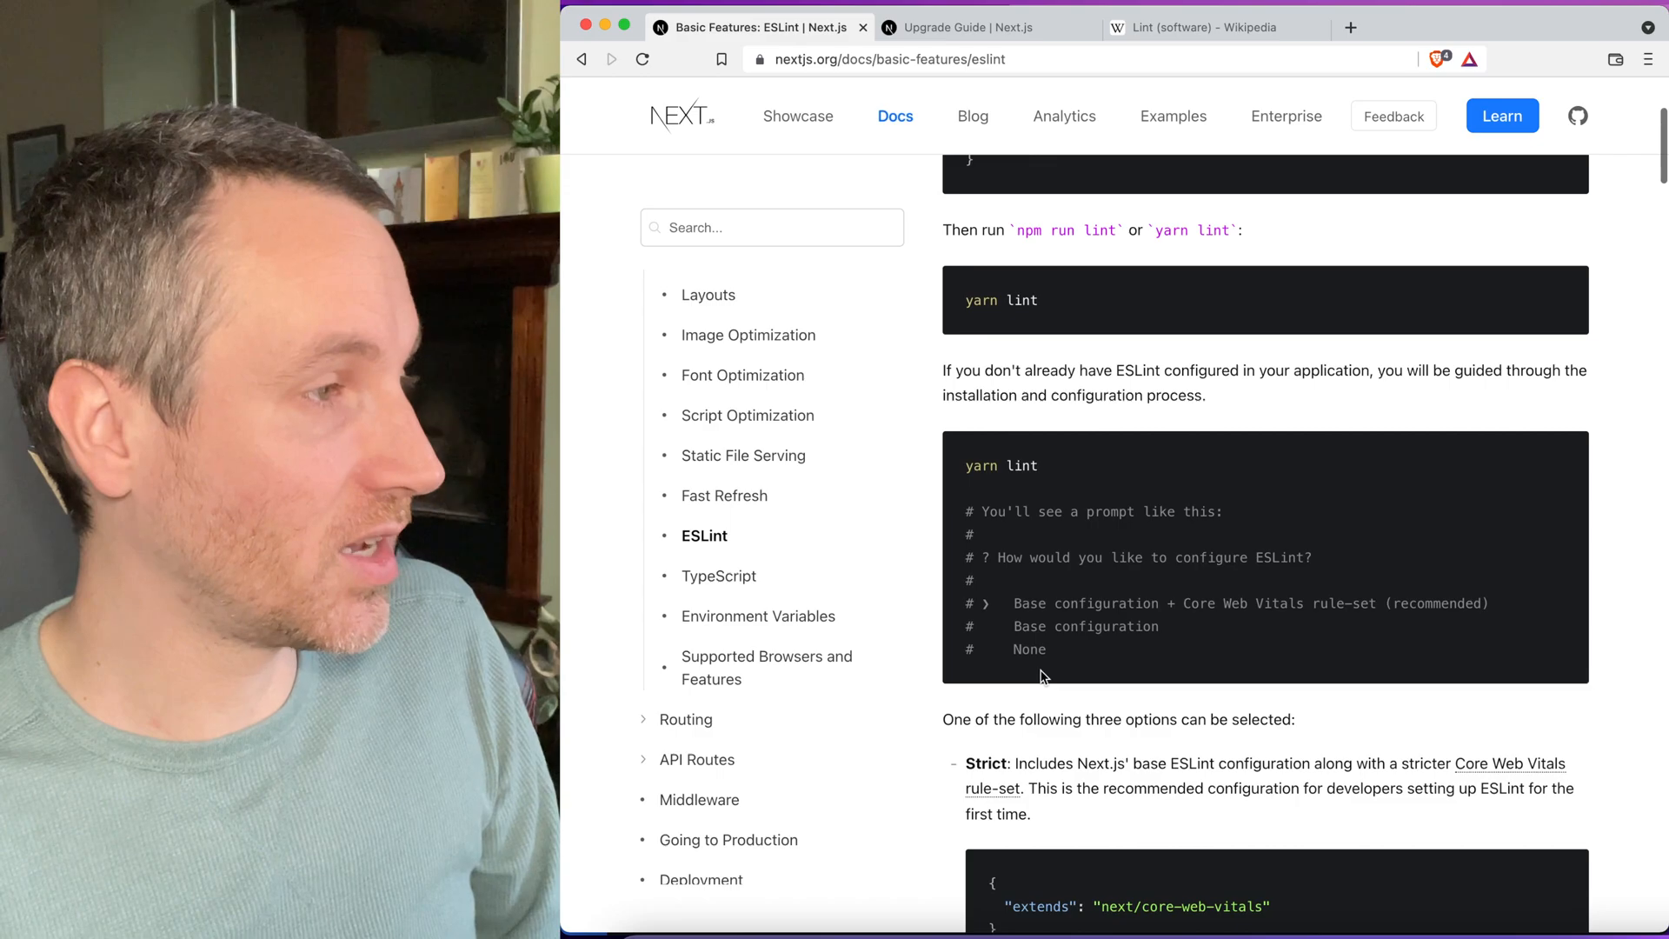
pyautogui.scroll(-3)
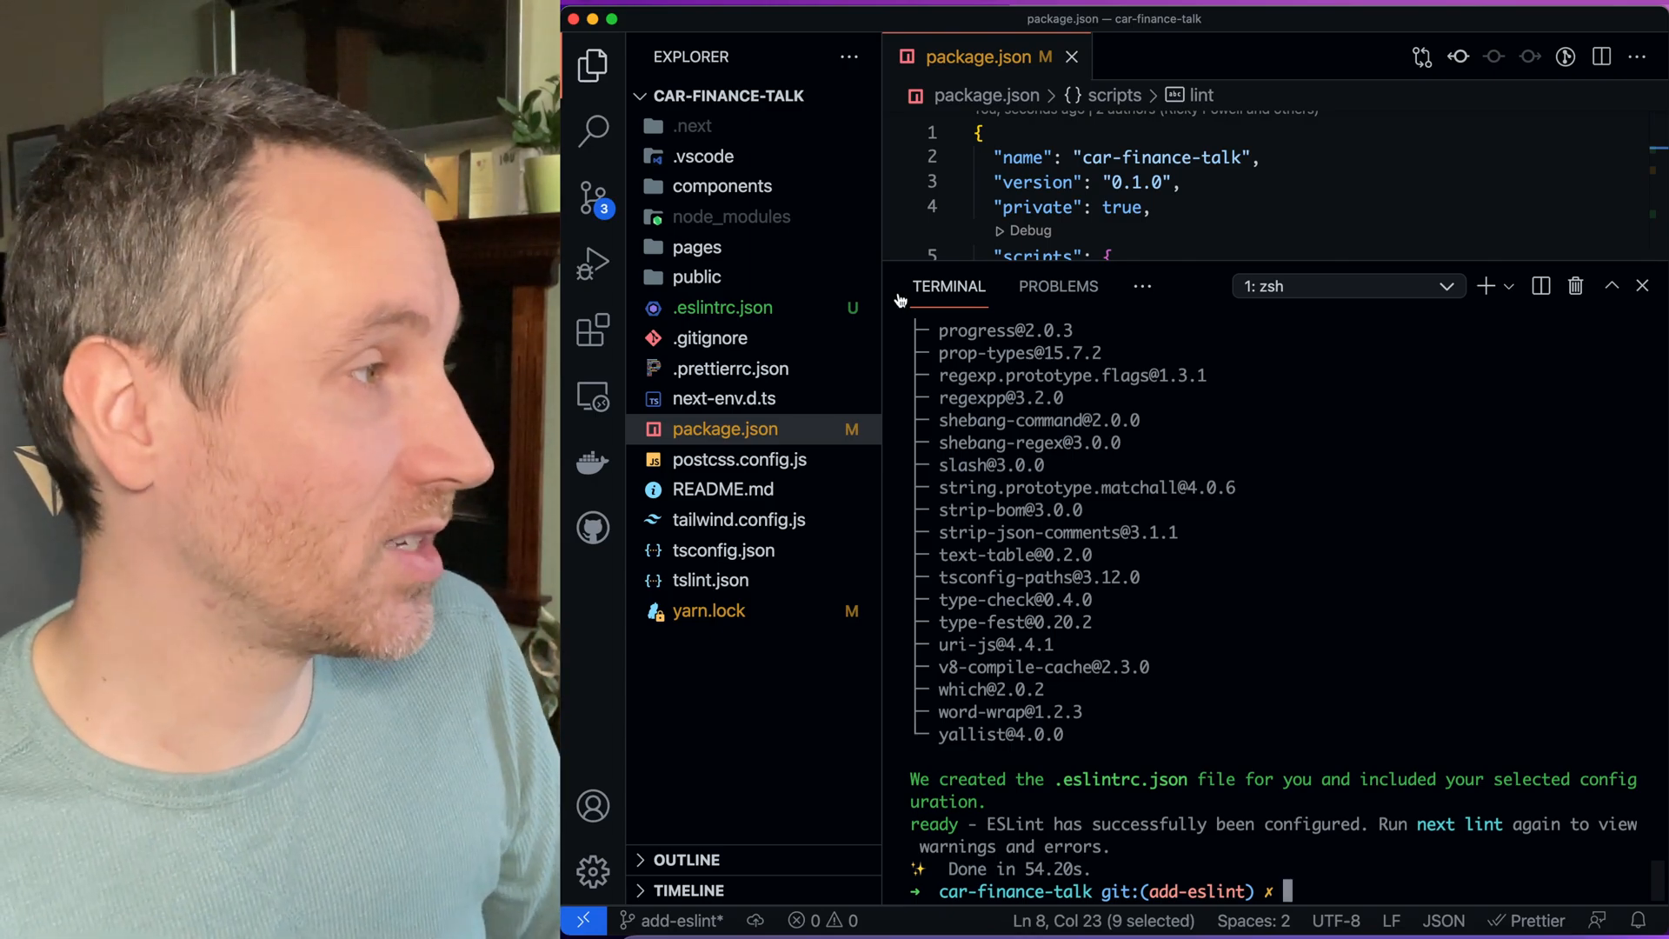
# View .eslintrc.json extending next/core-web-vitals and run yarn lint on the project
pyautogui.click(723, 308)
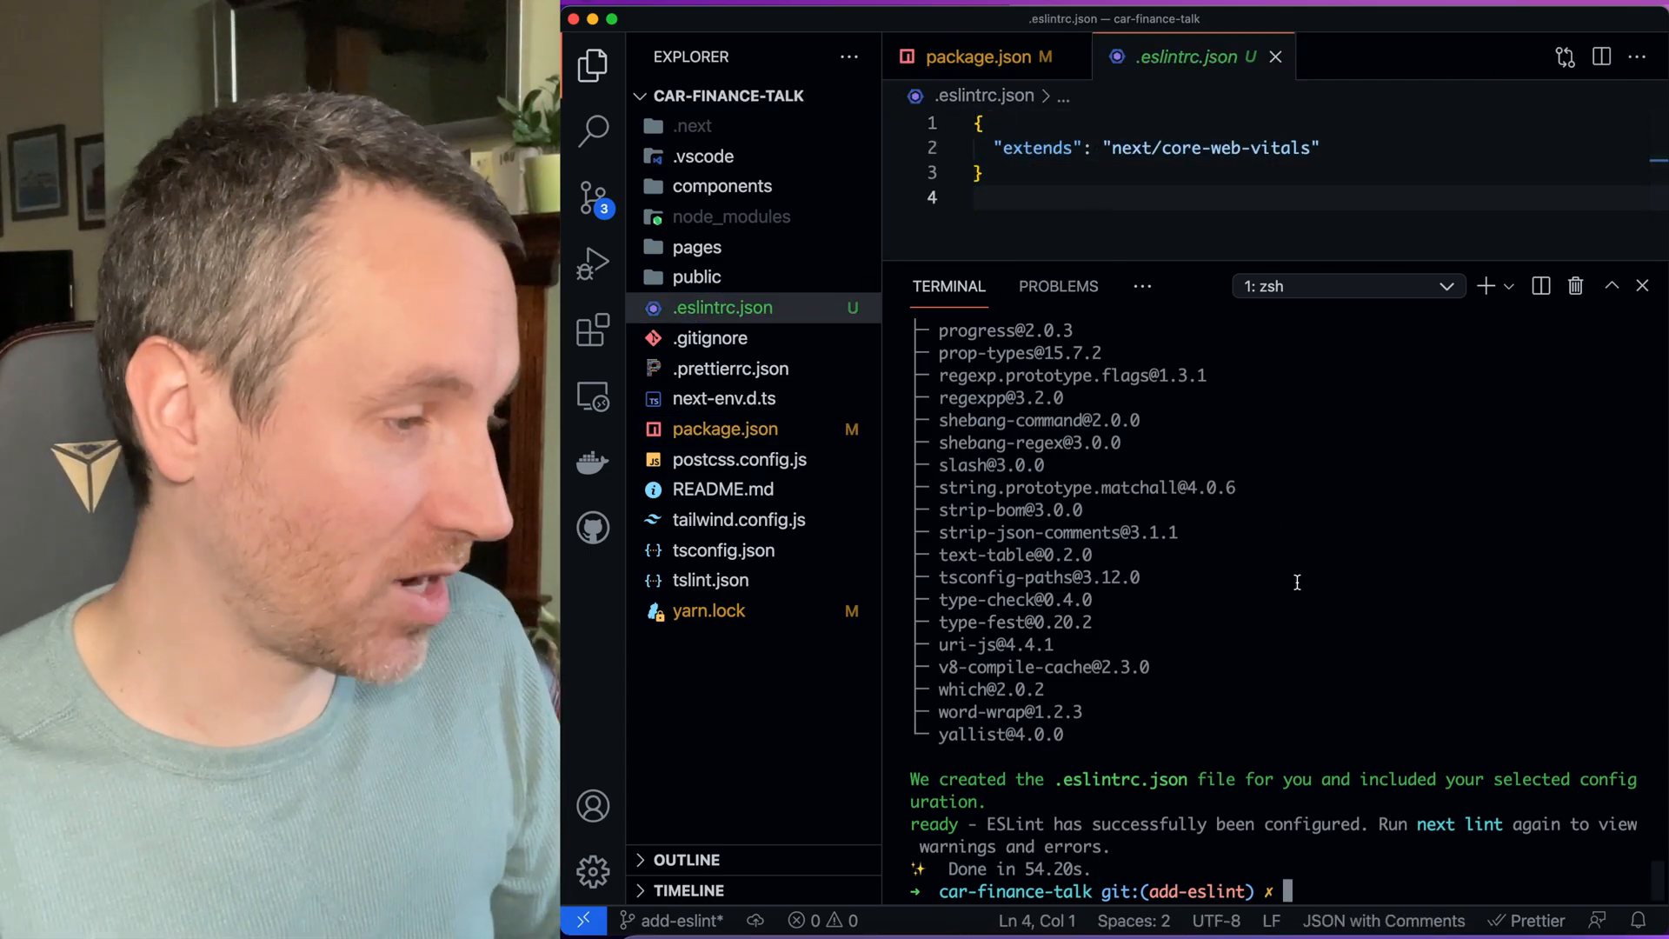
pyautogui.write('yarn l')
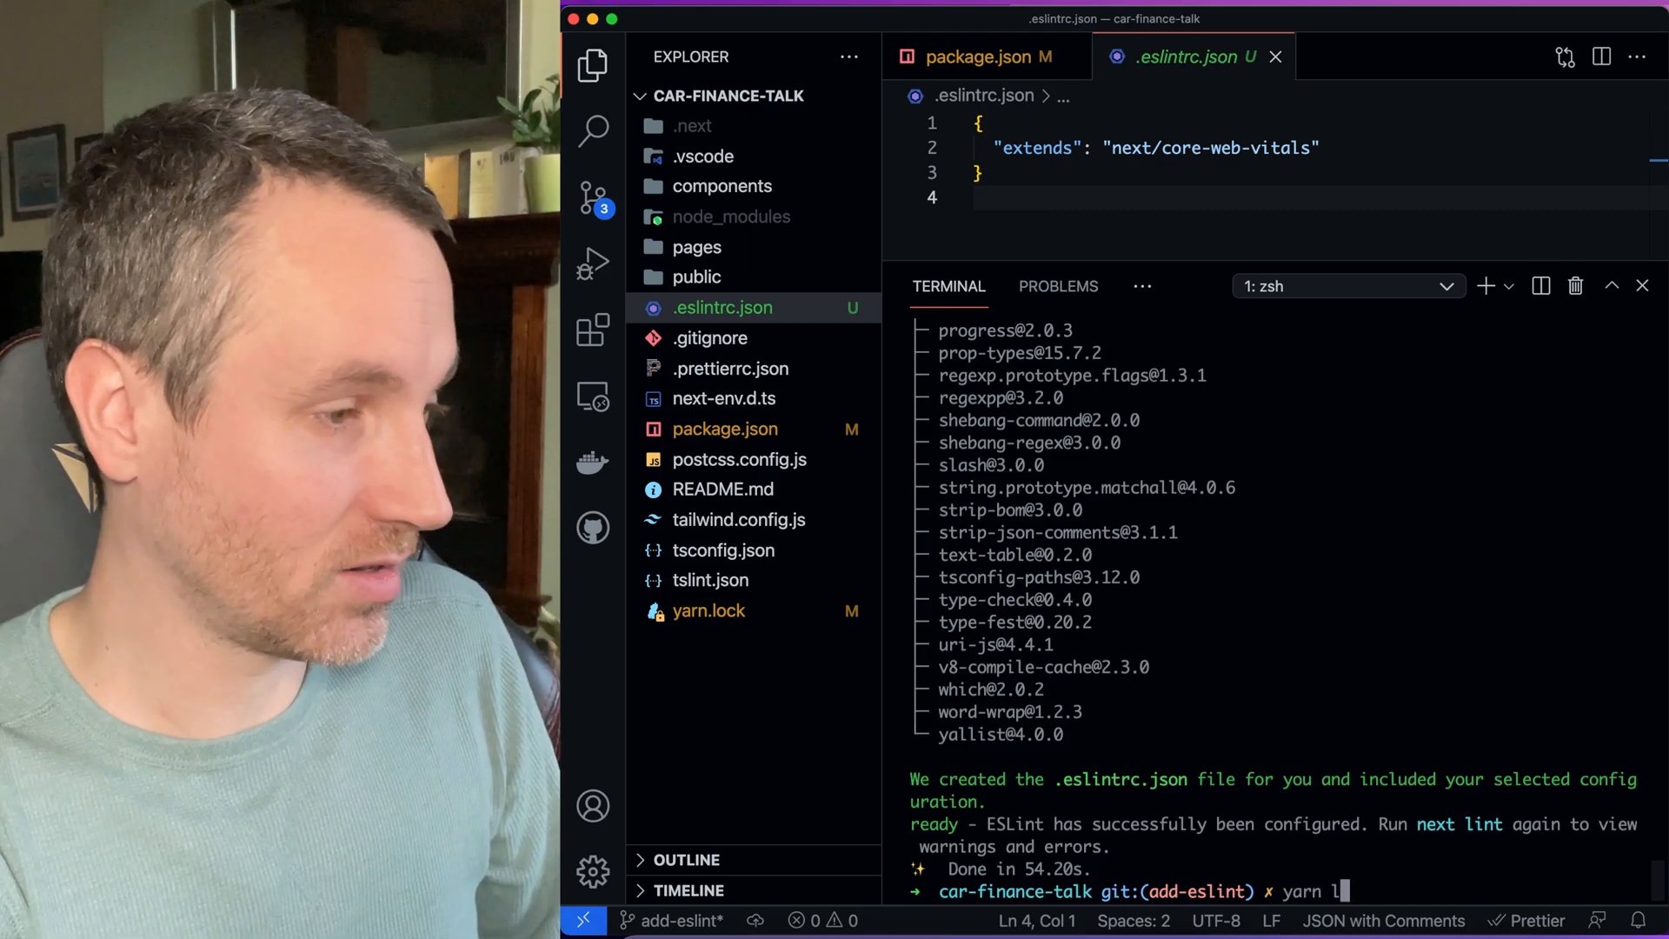
pyautogui.press('Enter')
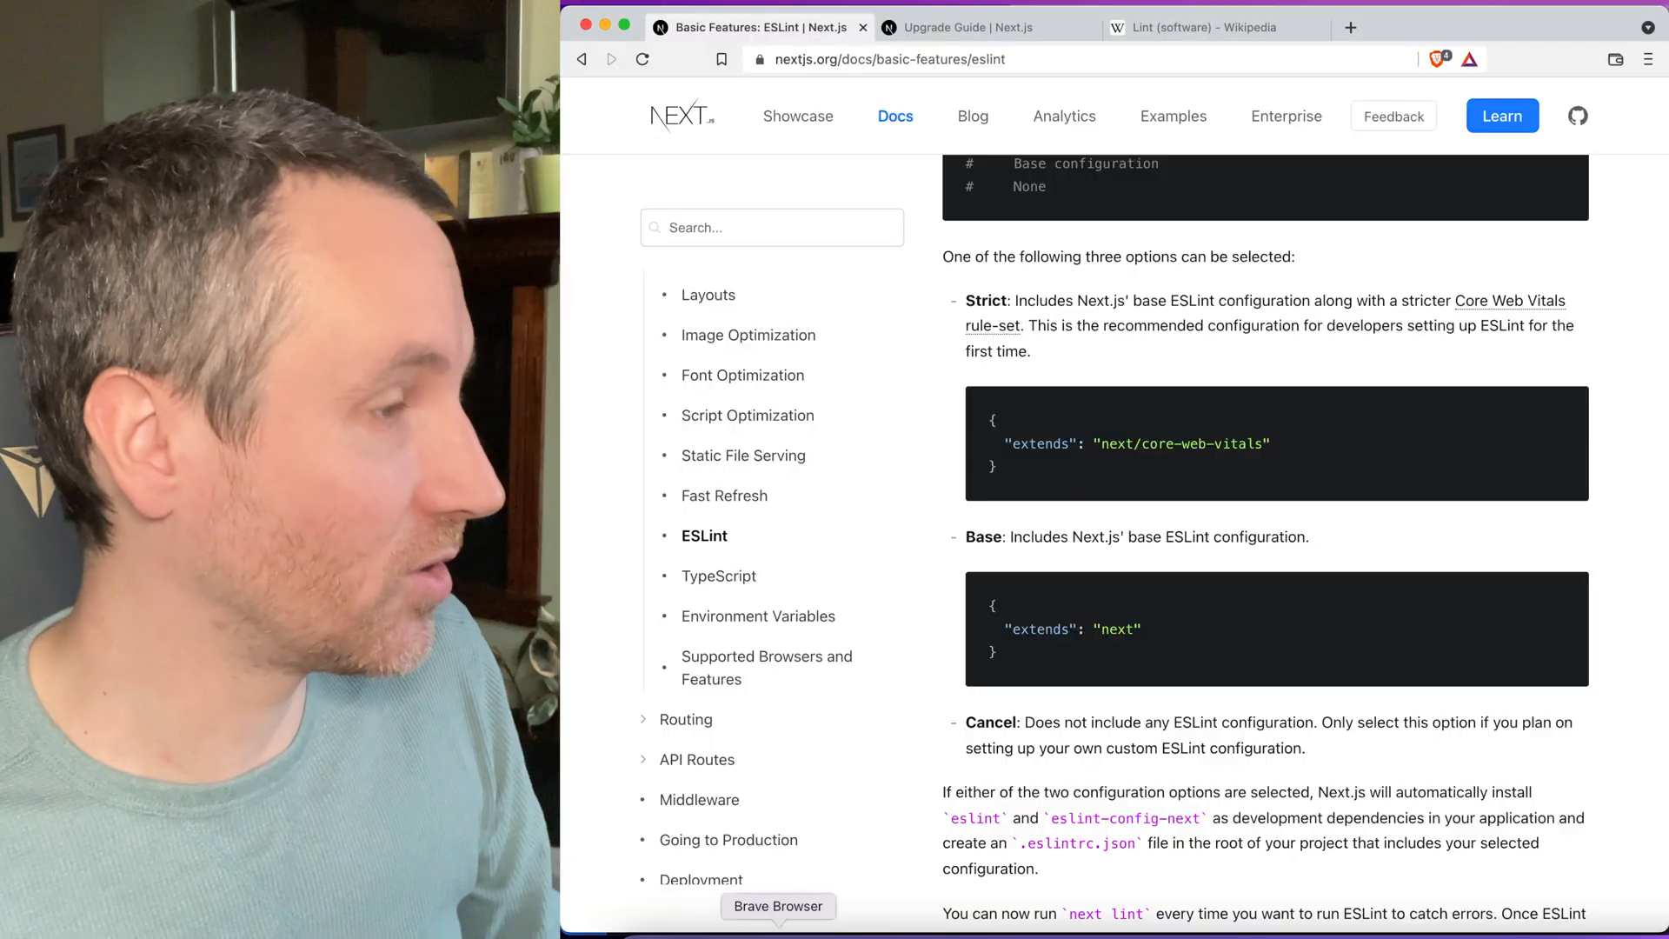
# In a new browser tab, head to eslint.org
pyautogui.click(1577, 26)
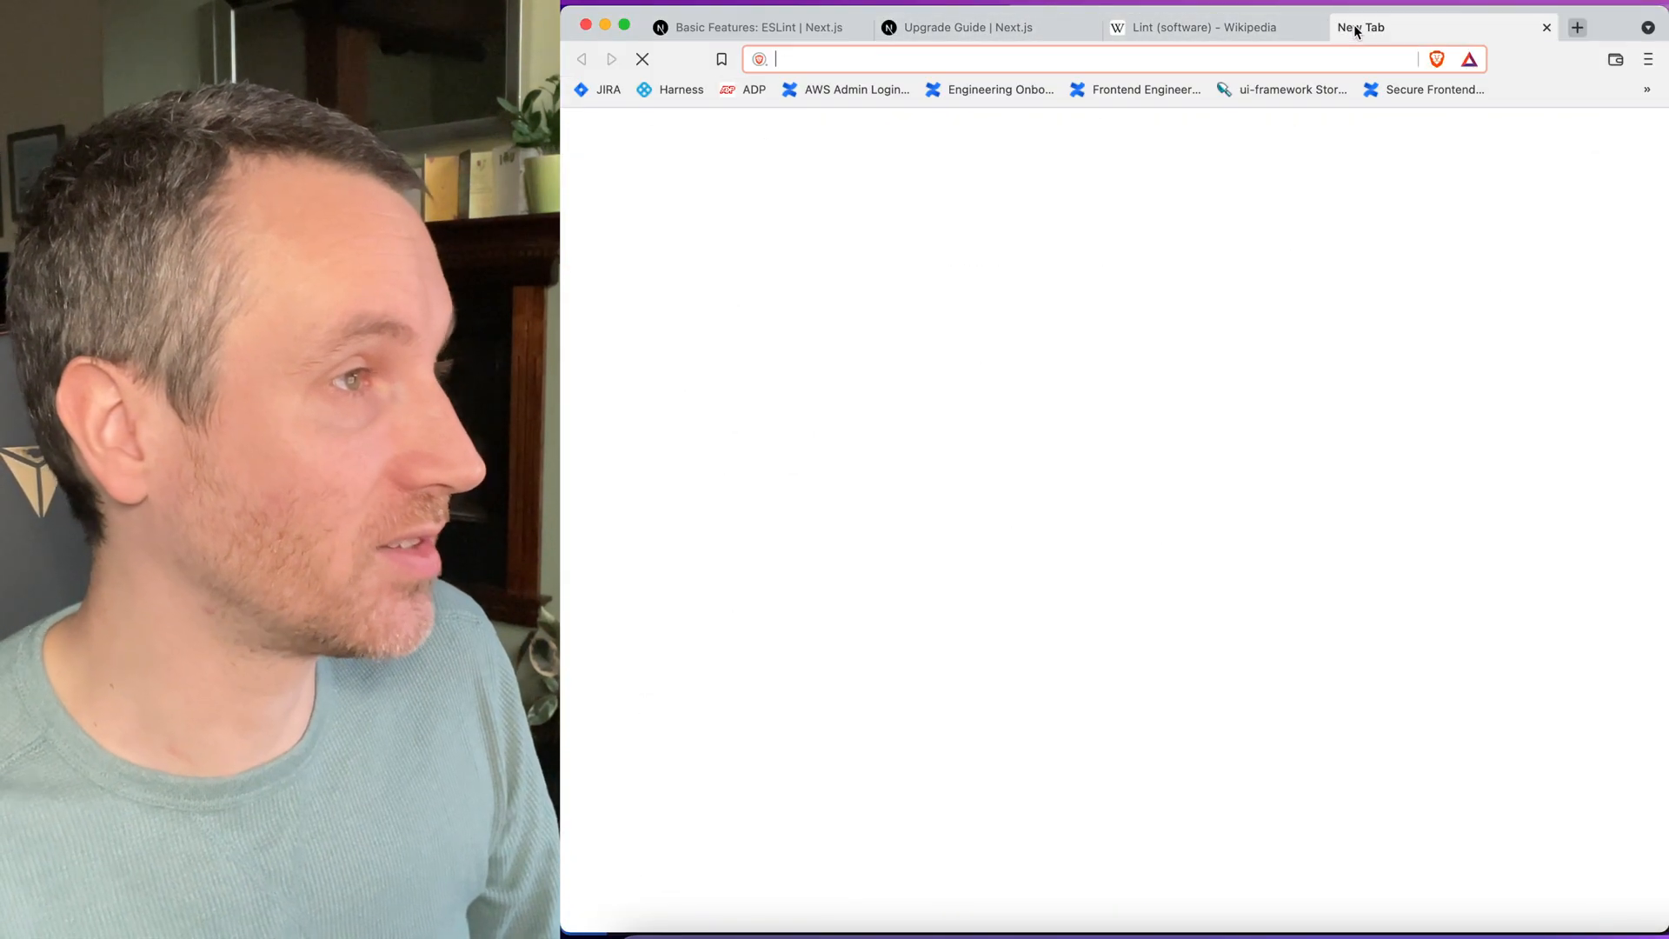
pyautogui.write('eslint.org')
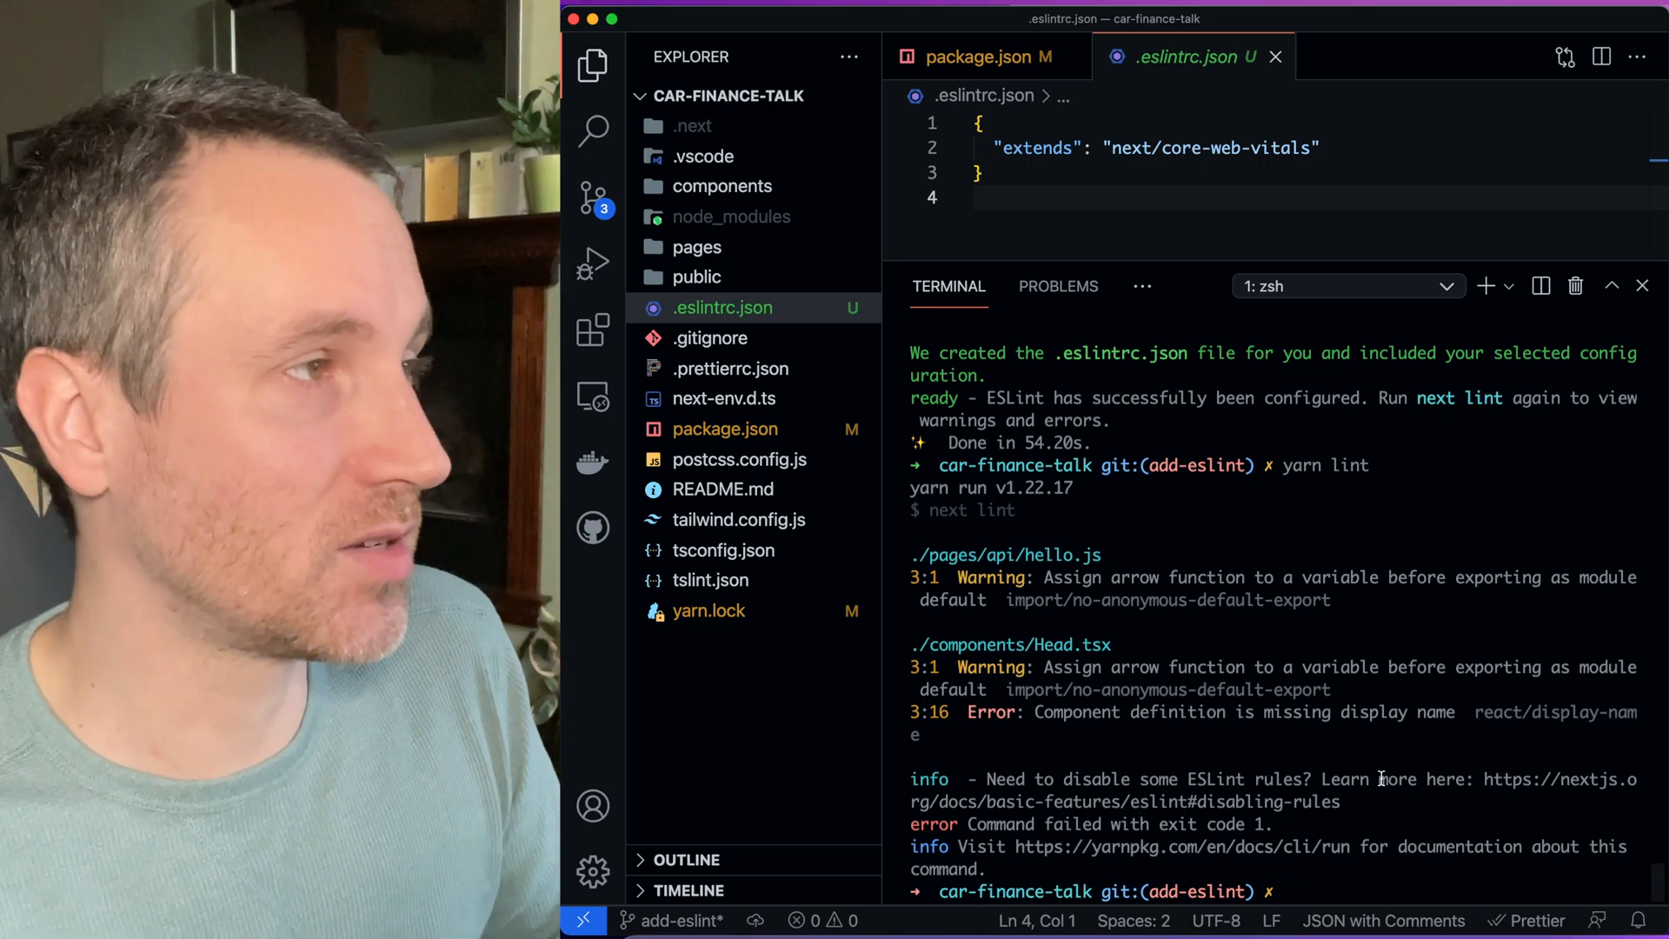
# Close the open editors and bring up pages/api/hello.js with its flagged arrow function
pyautogui.click(977, 56)
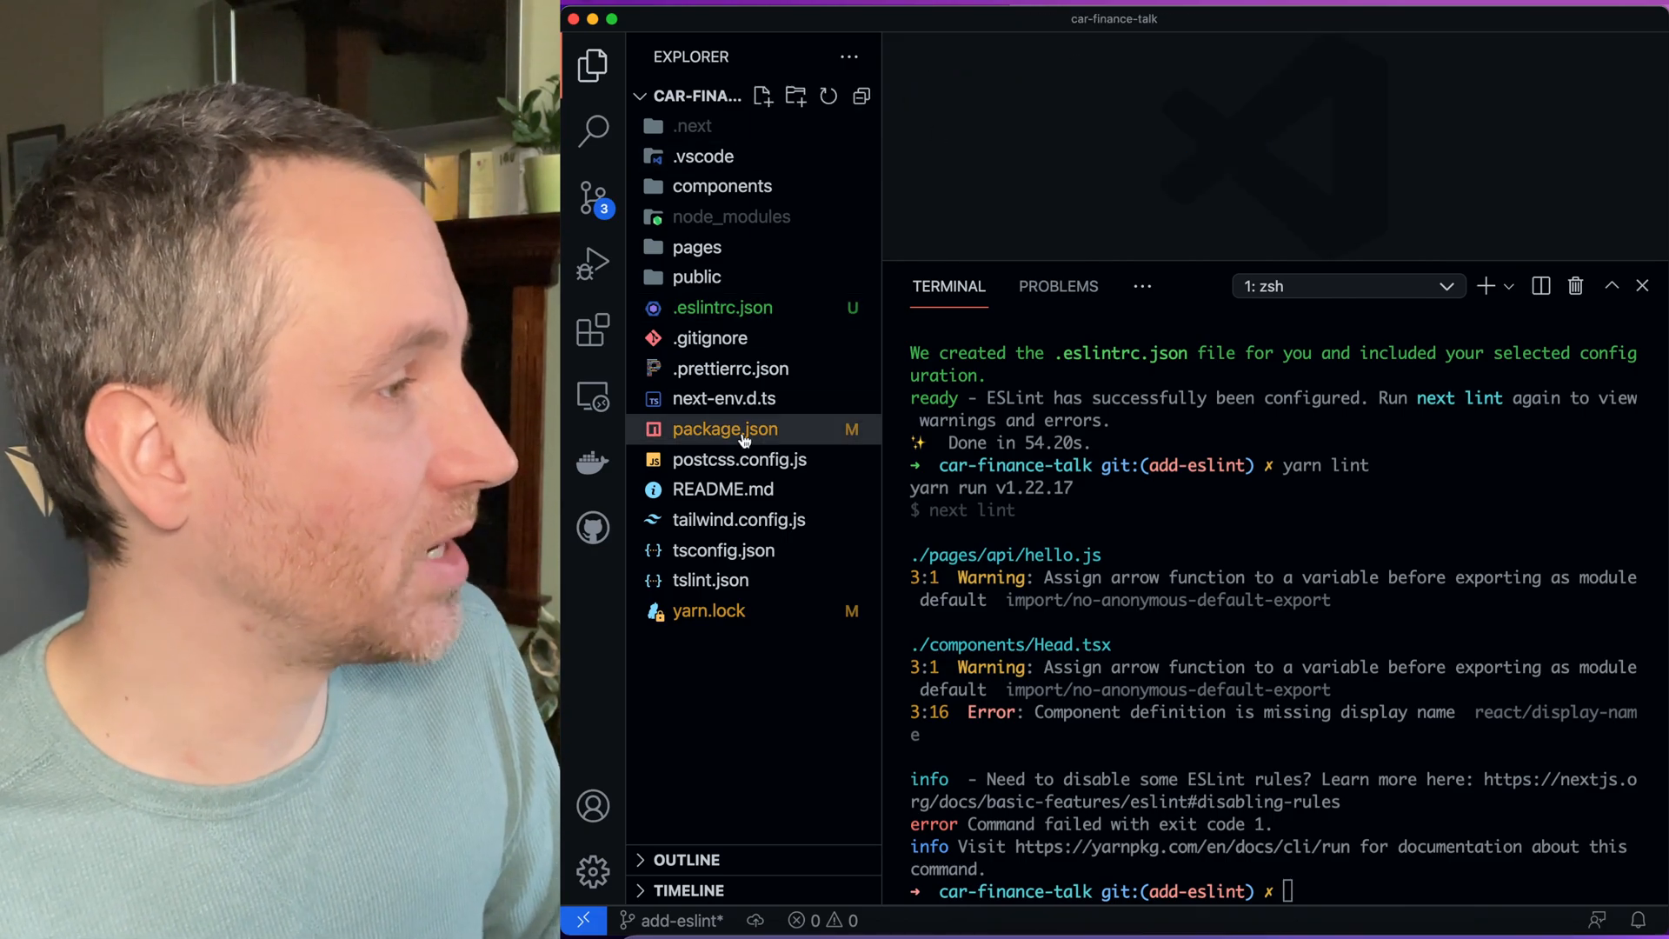
pyautogui.click(695, 247)
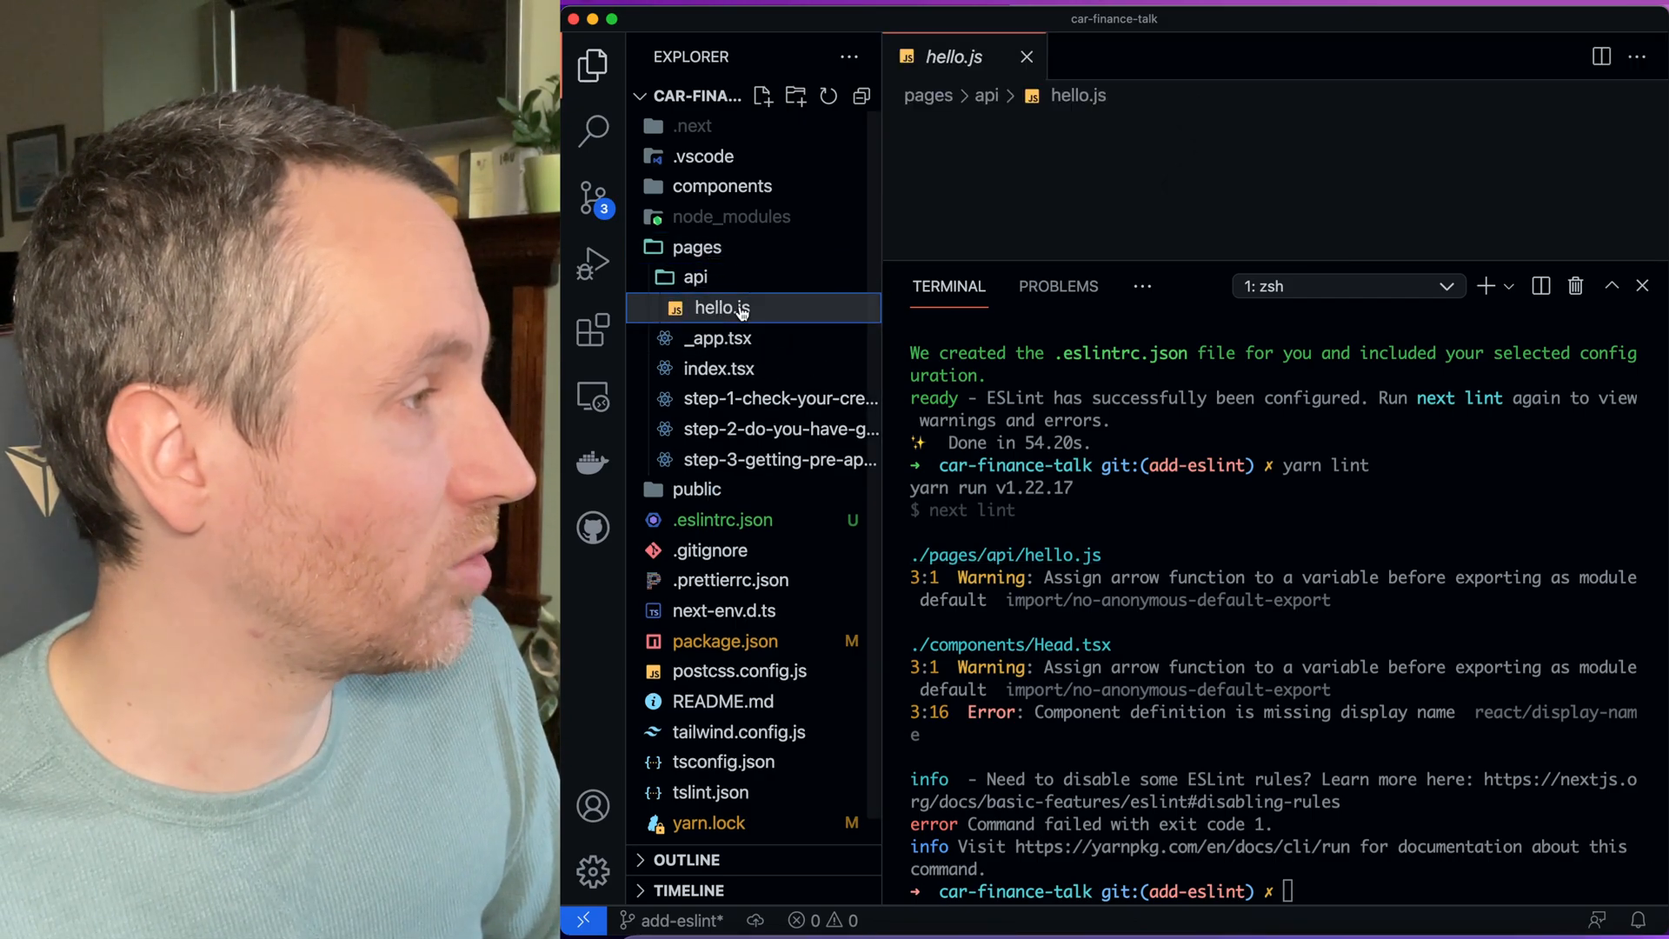
pyautogui.click(721, 308)
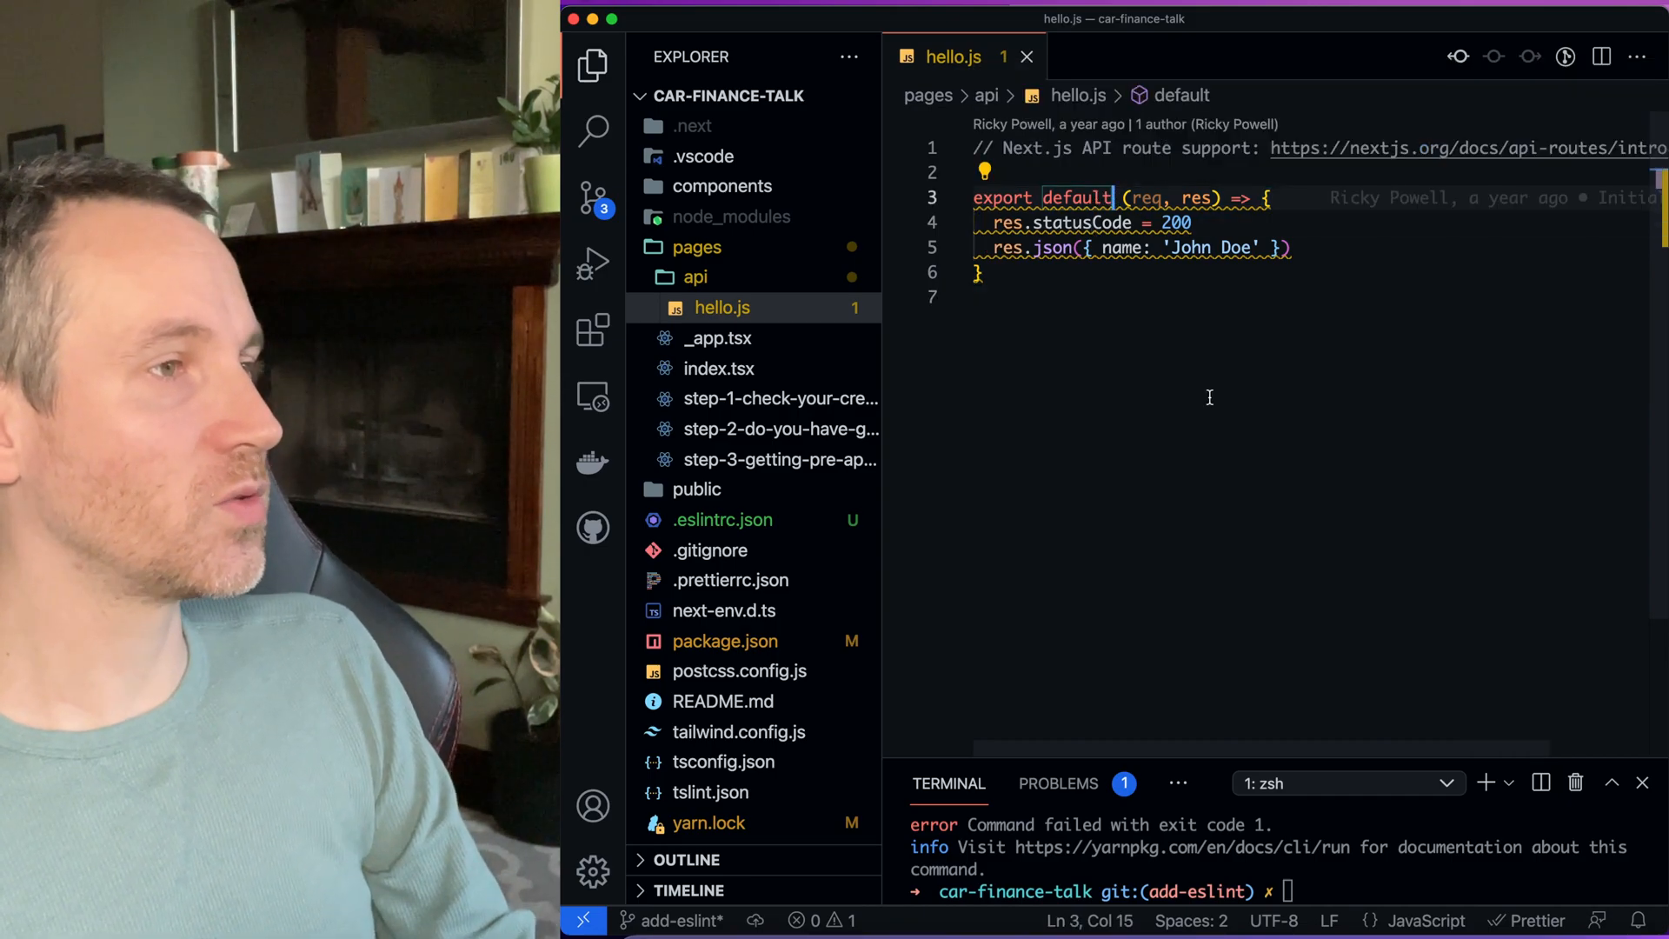
# Make the arrow function export const hello and add export default hello below it
pyautogui.write('hello =')
pyautogui.click(1309, 272)
pyautogui.write(';')
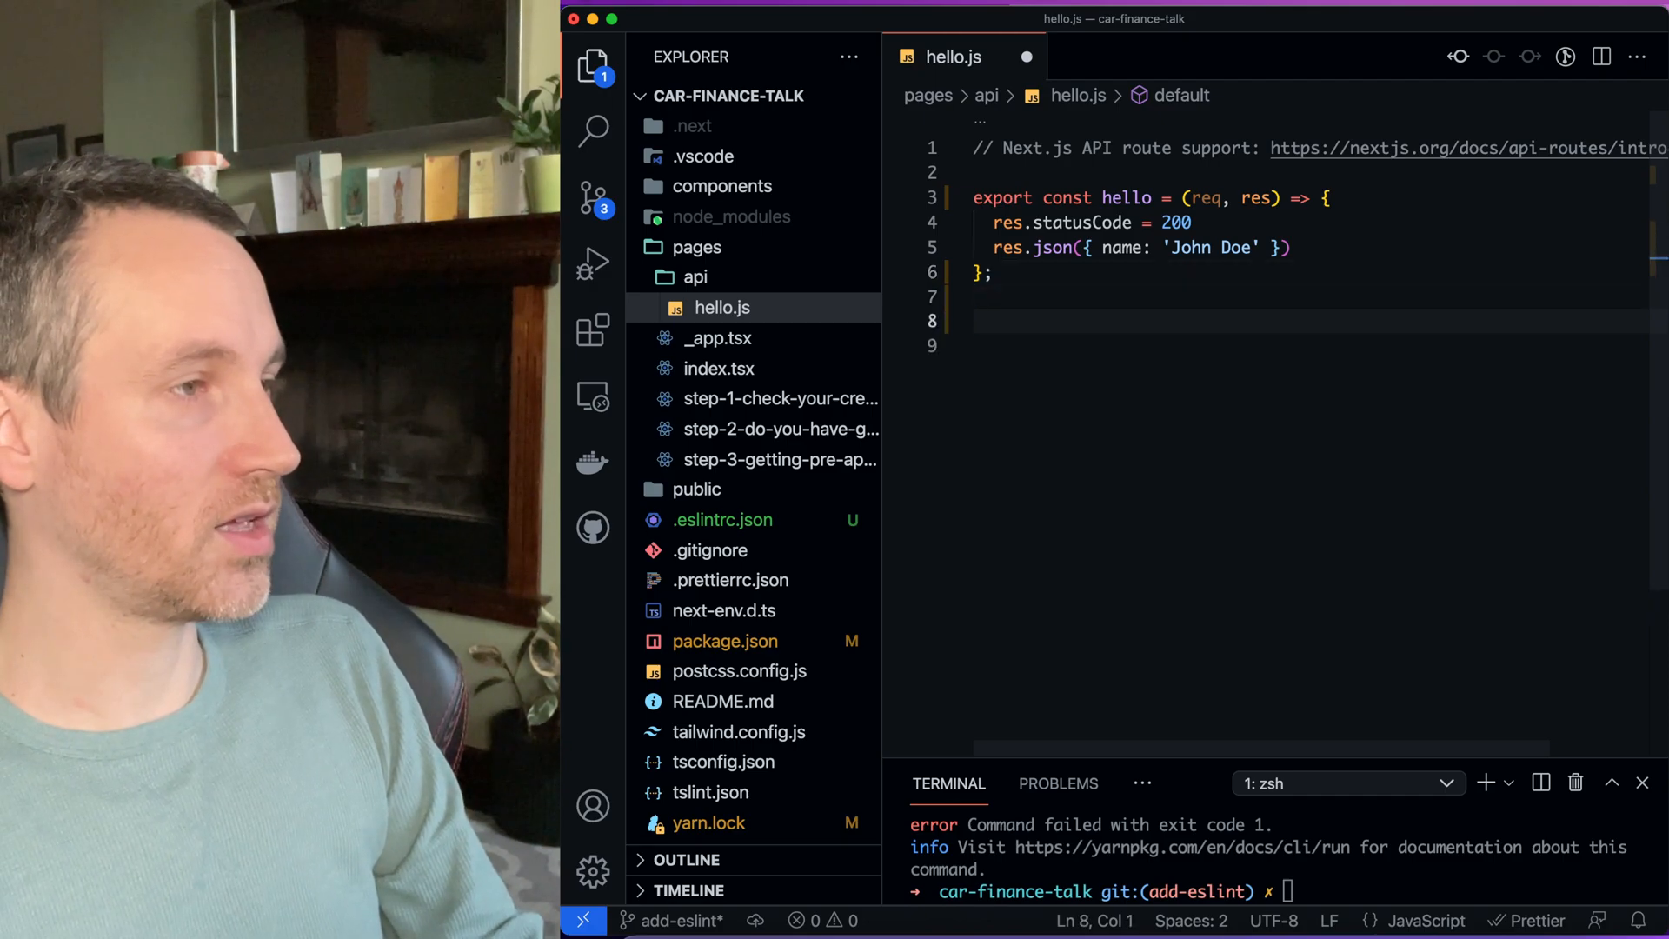
pyautogui.write('export default')
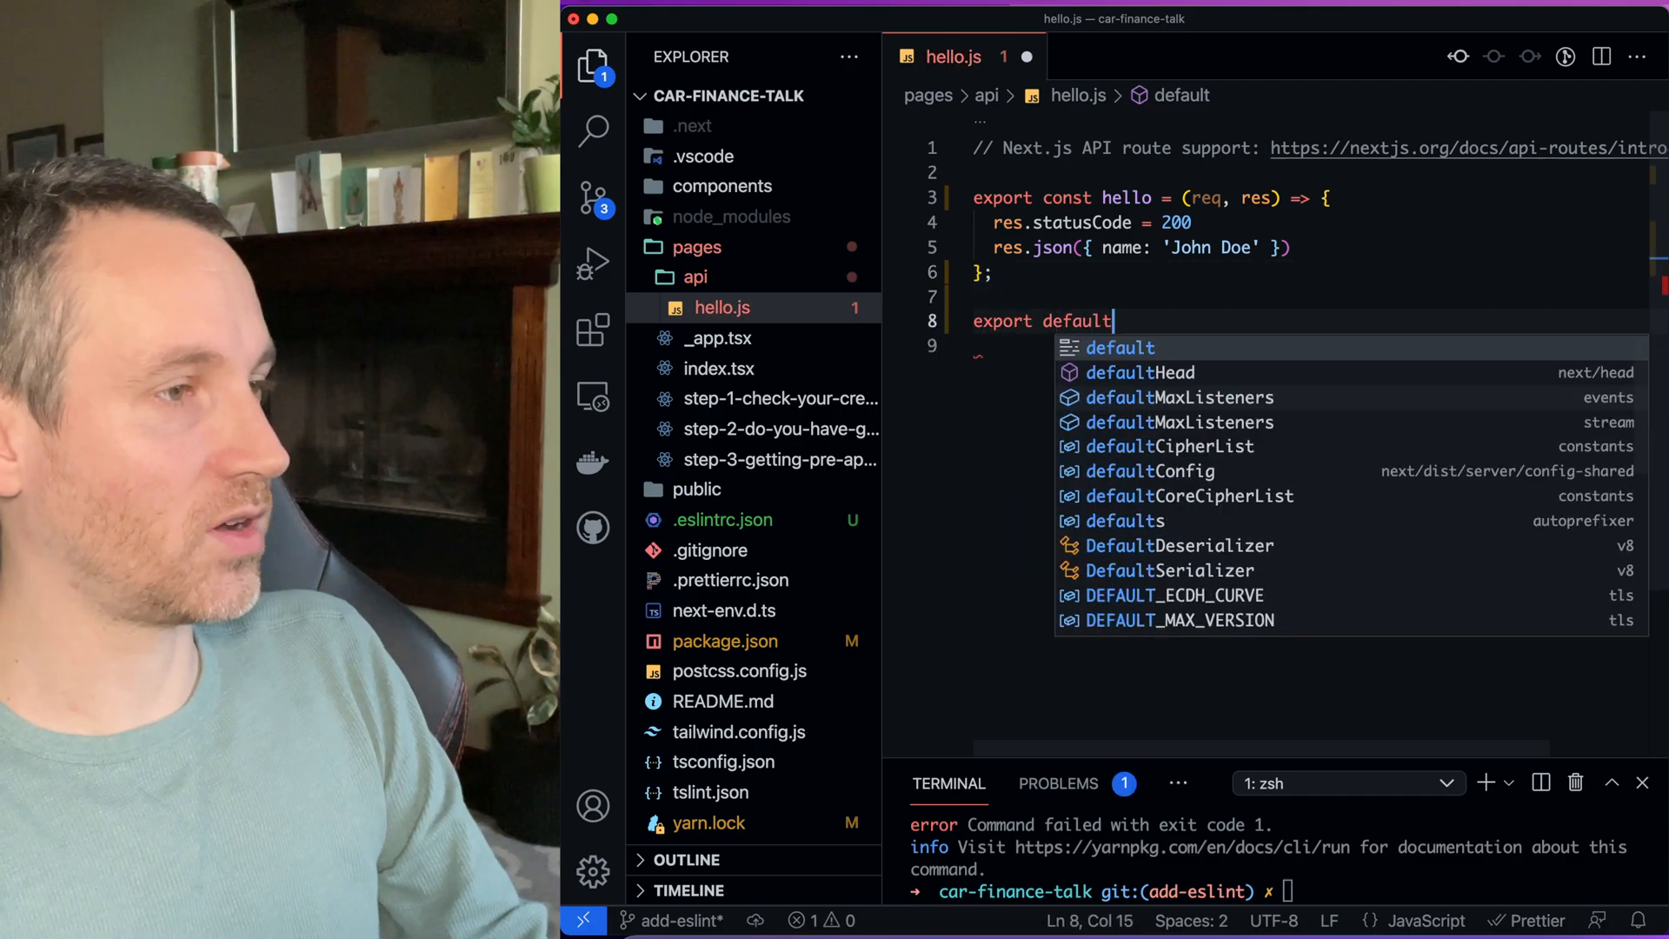
pyautogui.write('hell')
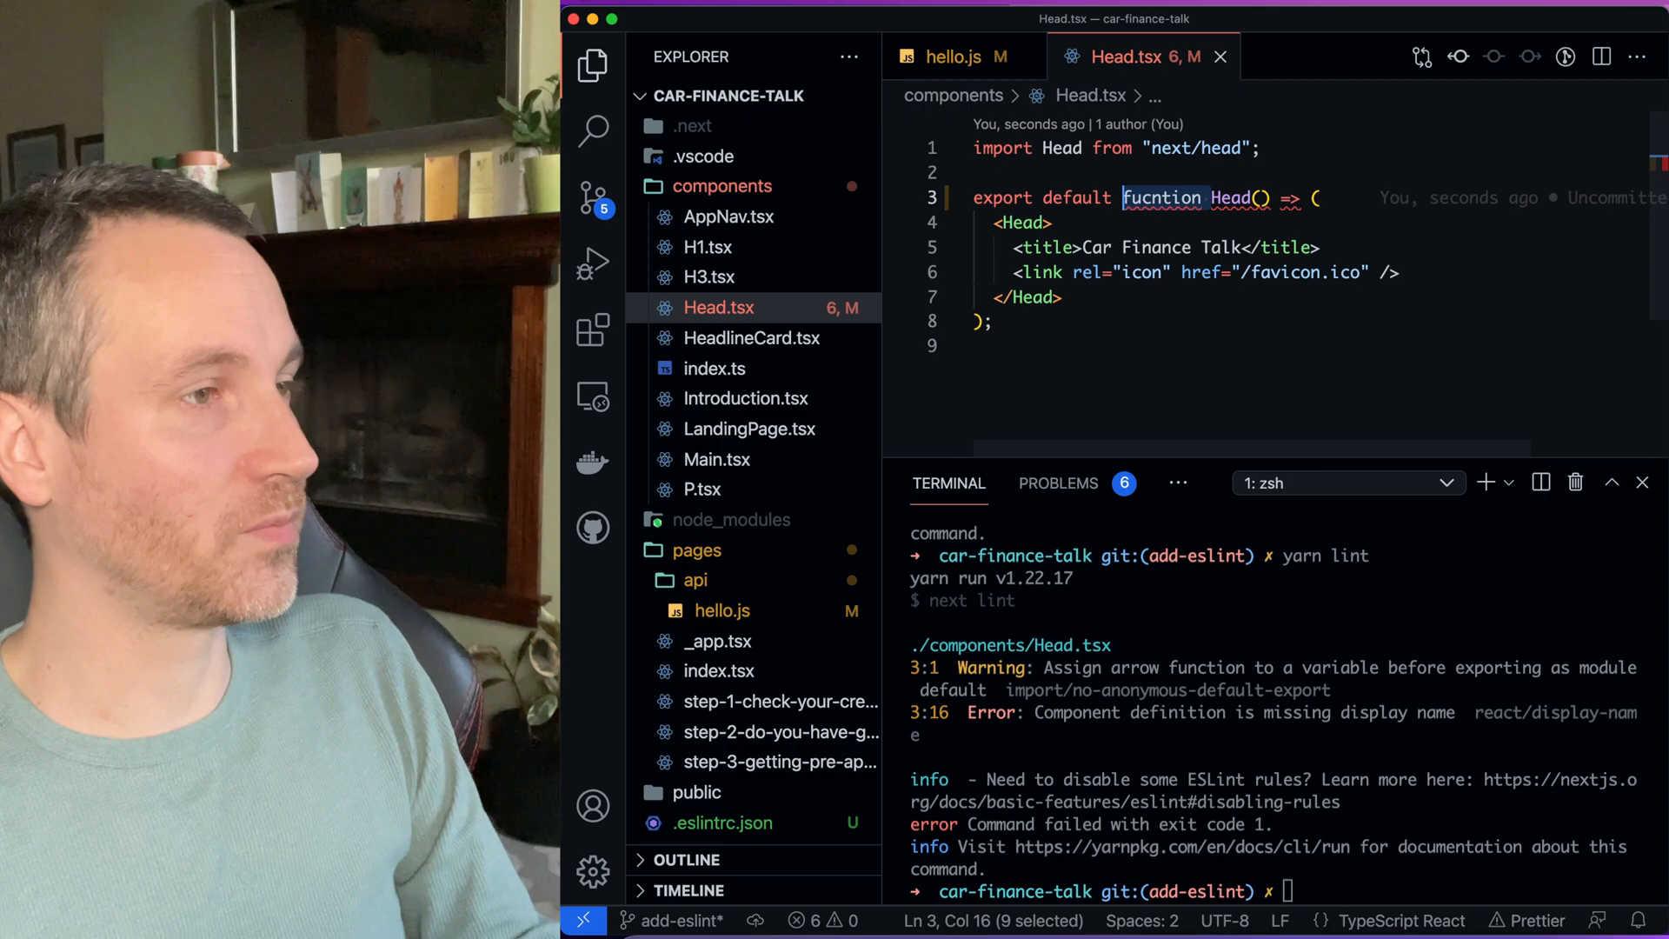
# Rewrite Head.tsx as function Head() { return (...) }, renaming the next/head import to NextHead
pyautogui.write('function')
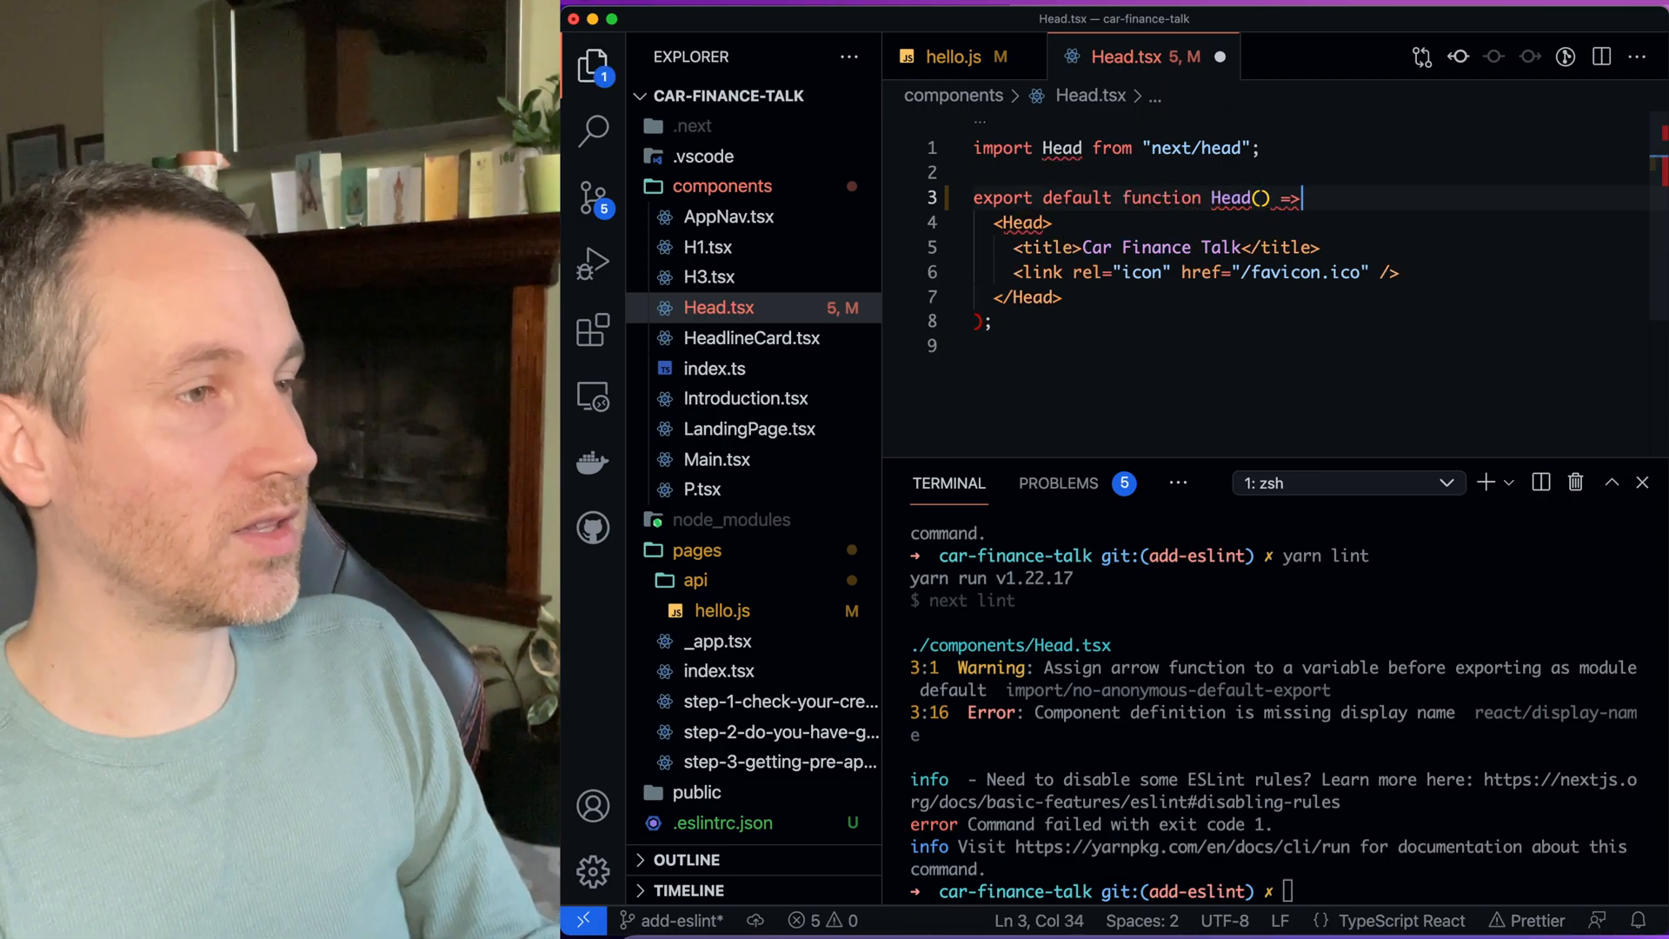
pyautogui.write('{}')
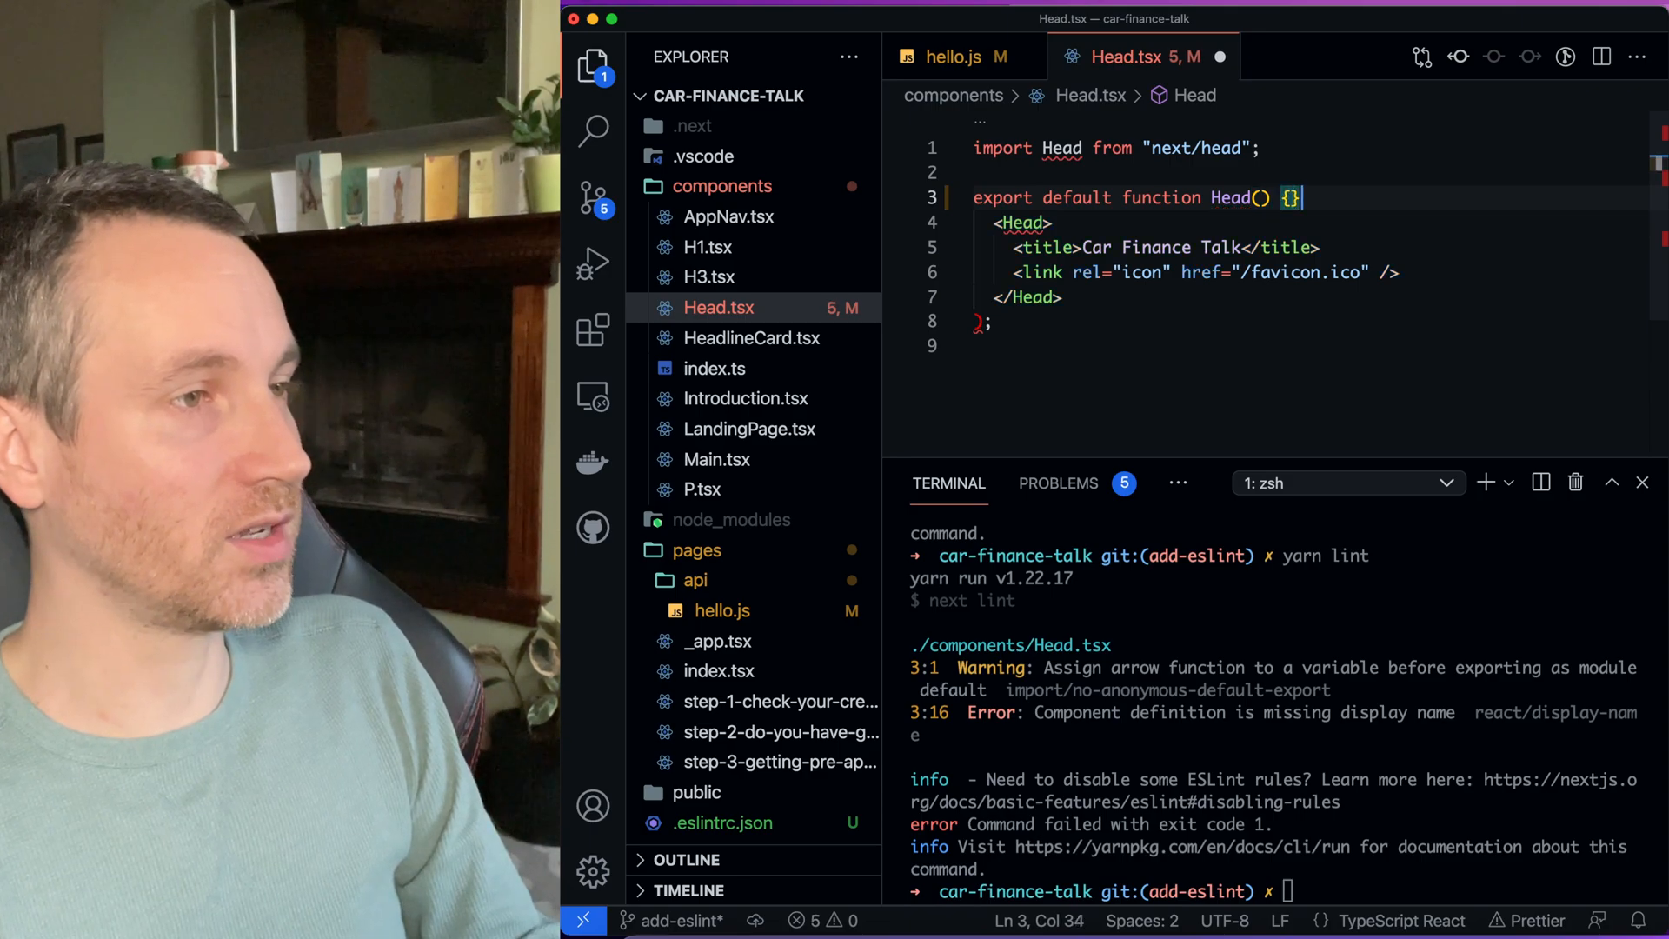
pyautogui.write('return (')
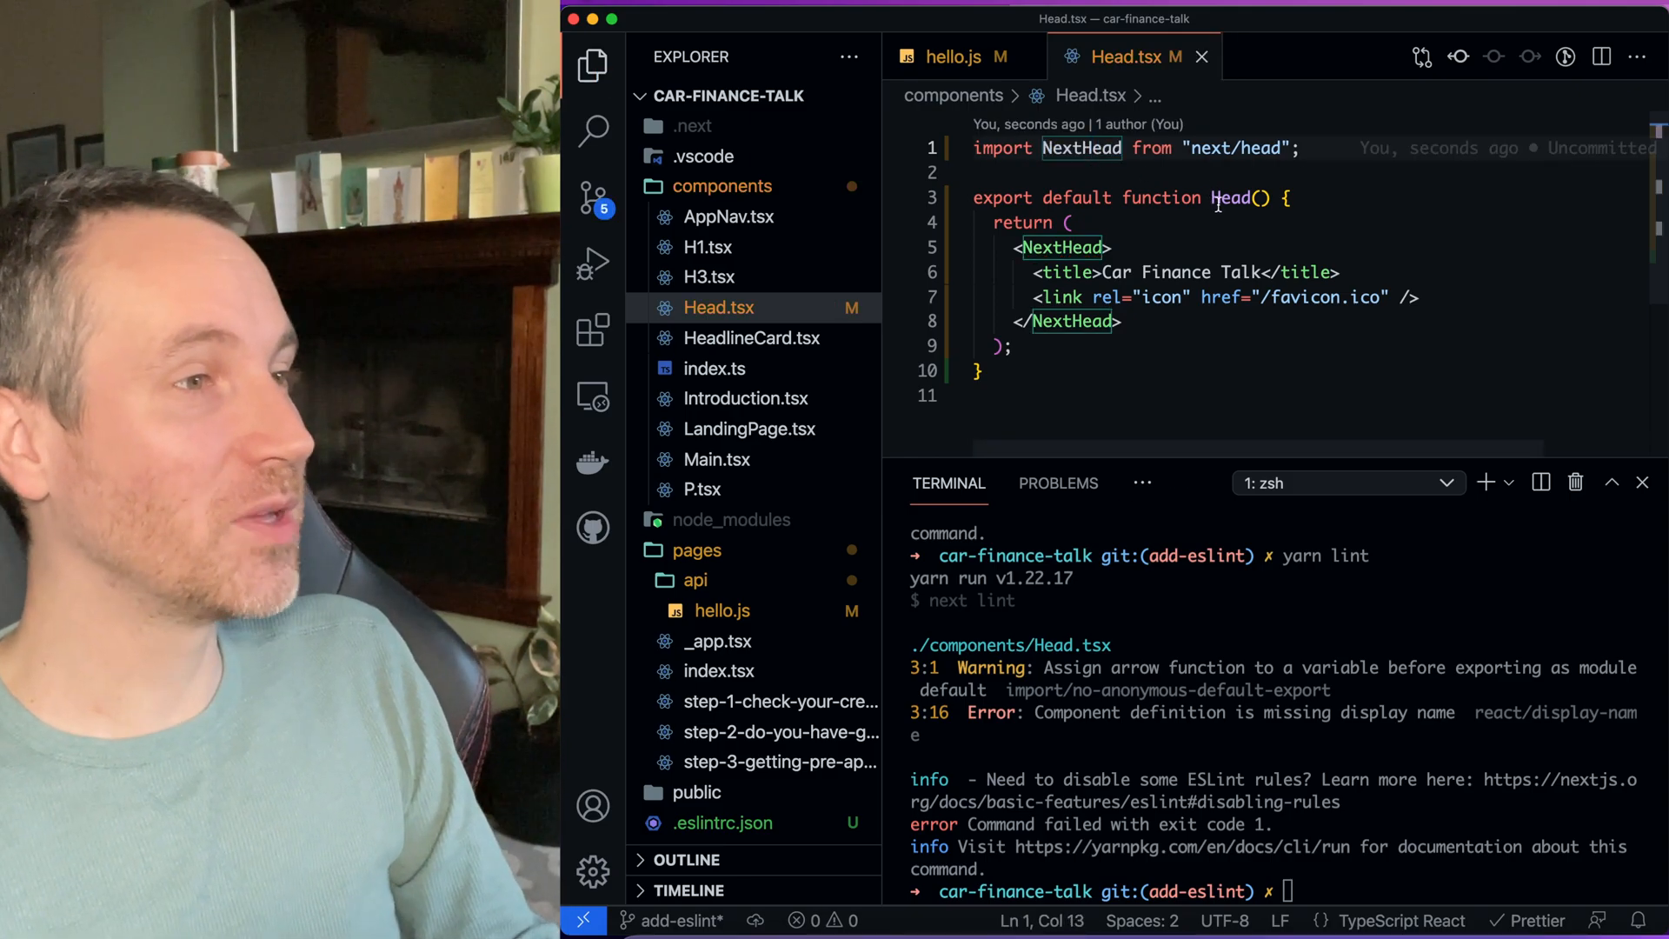
pyautogui.doubleClick(1231, 199)
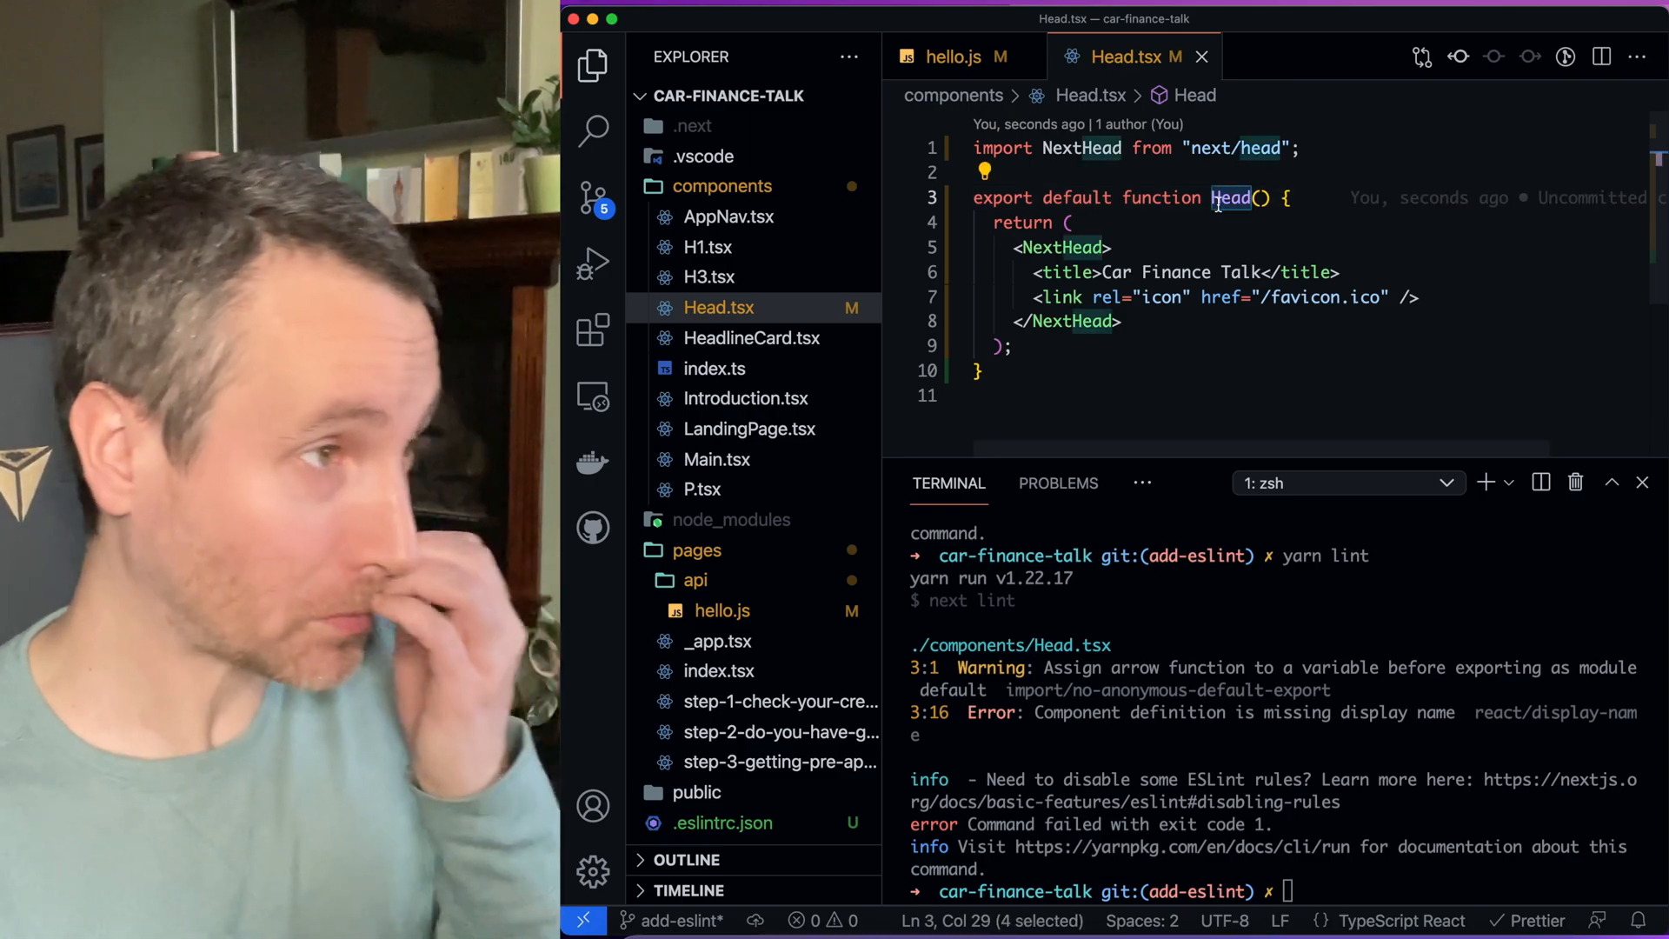